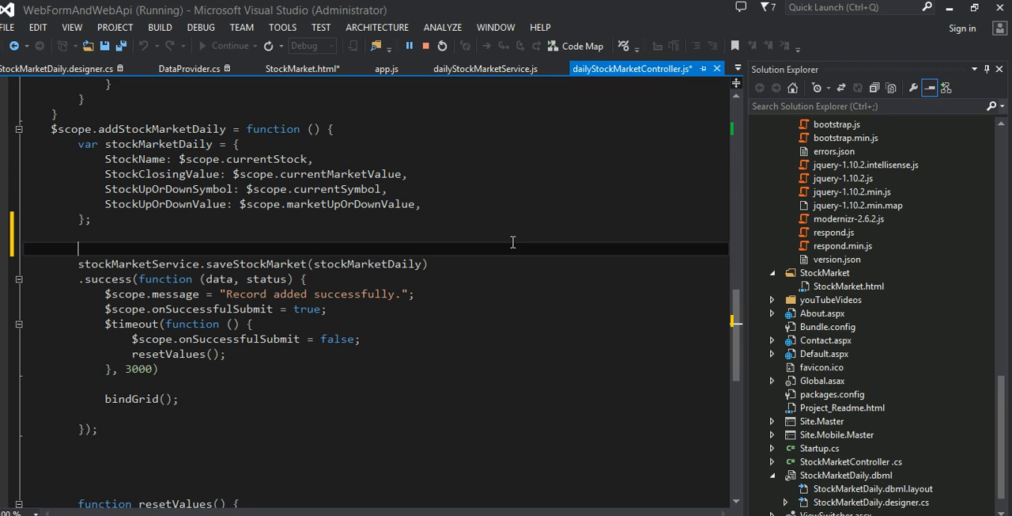
mouse_move(519, 329)
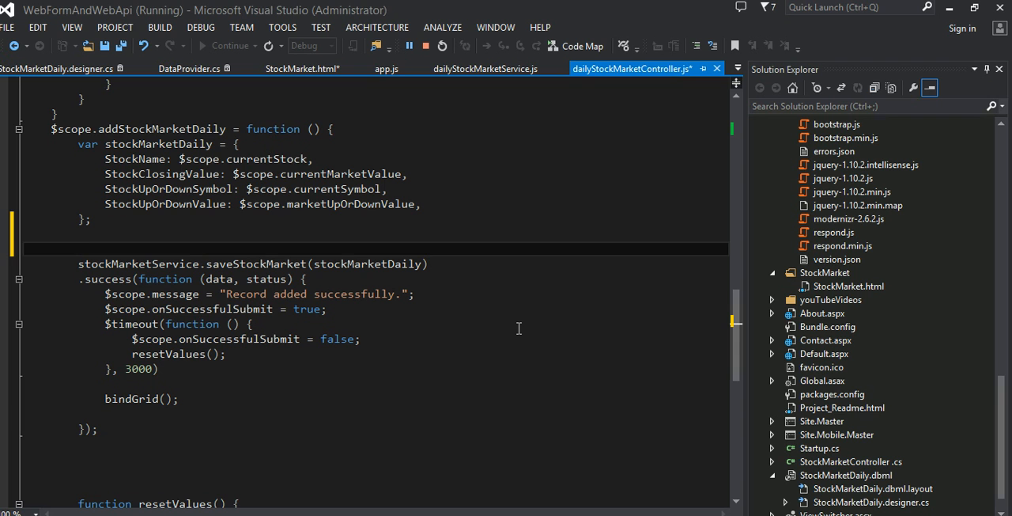
mouse_move(543, 283)
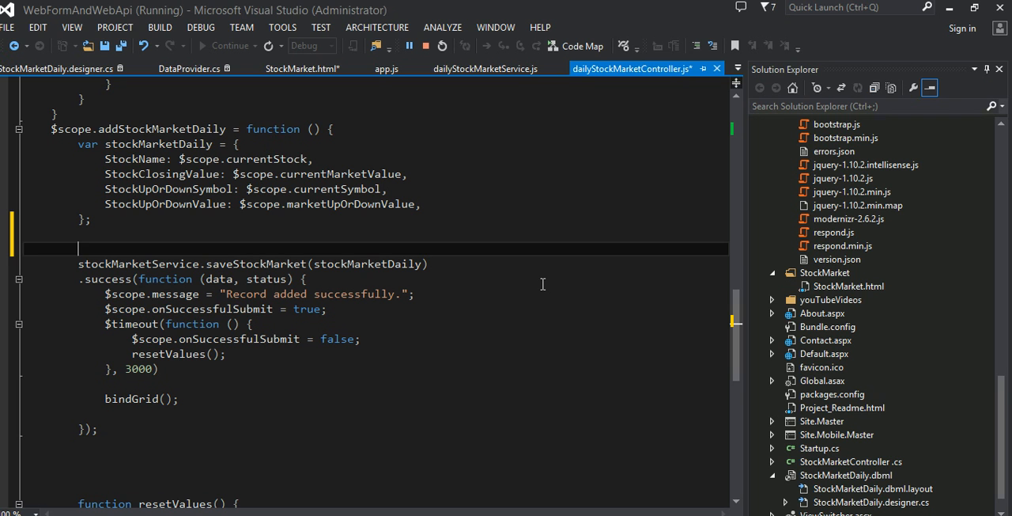
mouse_move(633, 348)
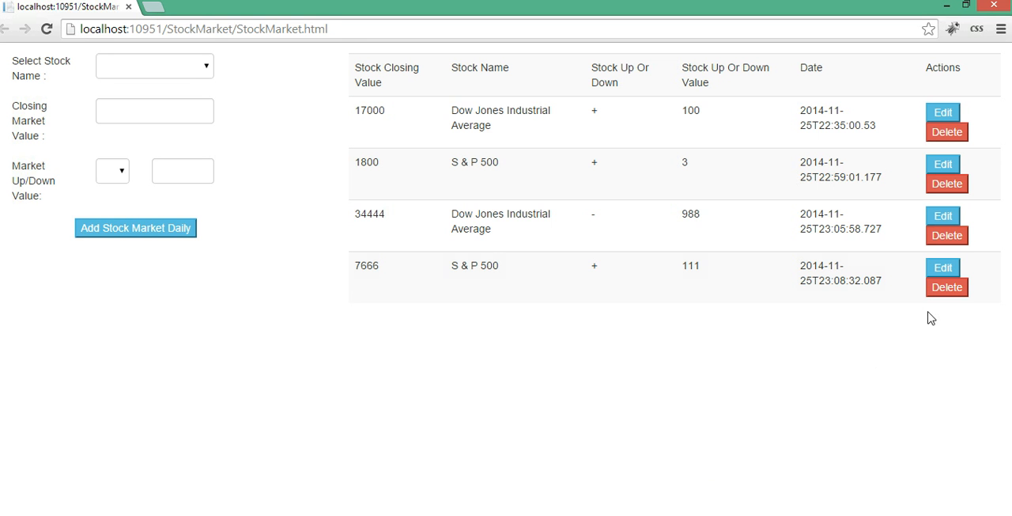
Delete the 7666 S & P 500 row and confirm the deletion
left_click(946, 286)
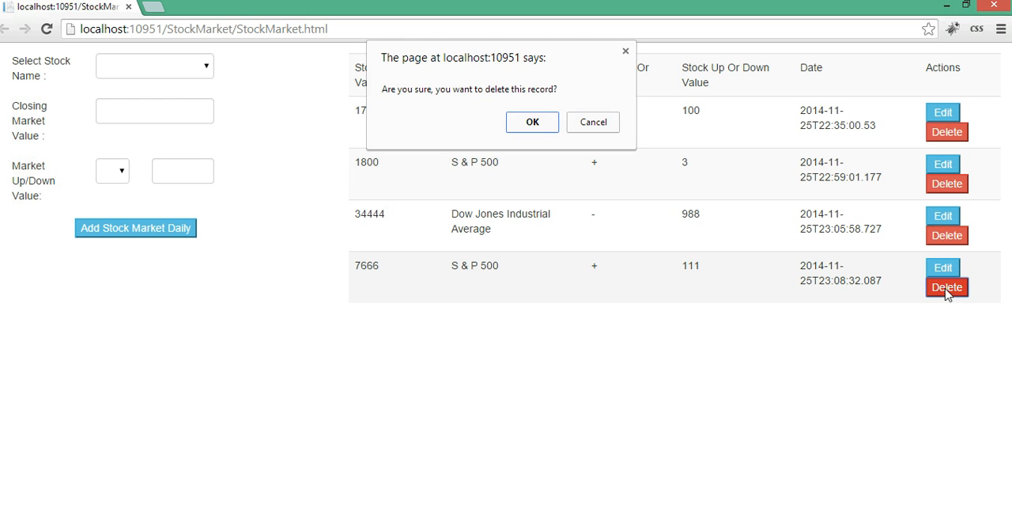
mouse_move(699, 171)
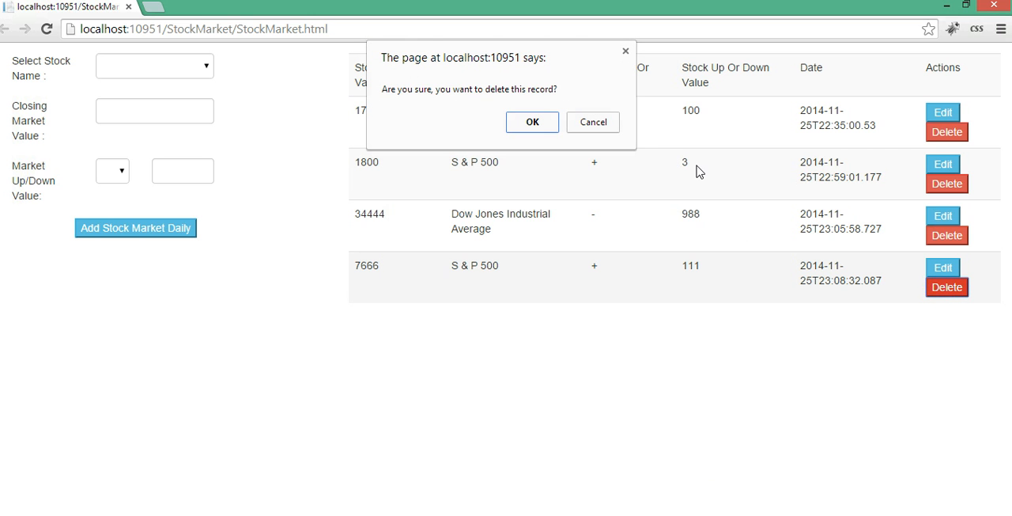
mouse_move(532, 97)
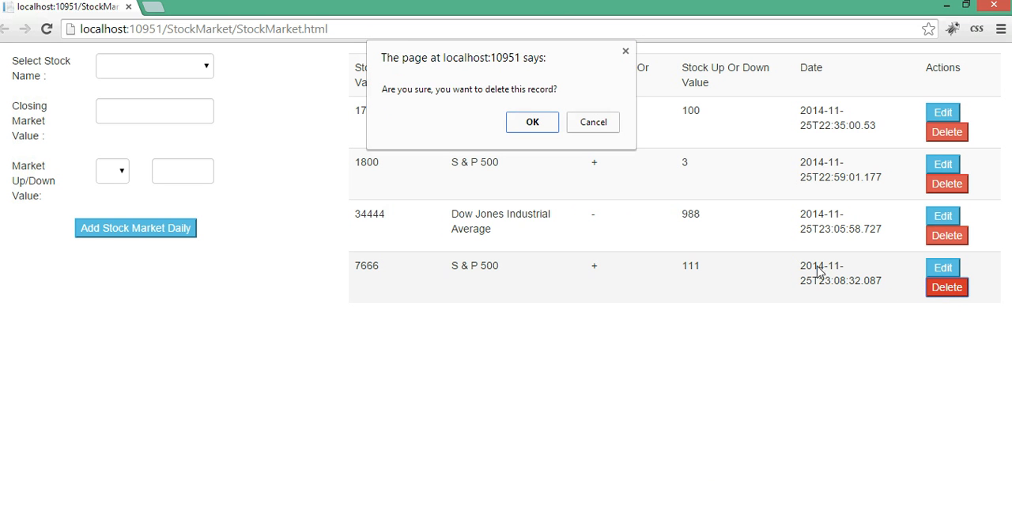
mouse_move(741, 174)
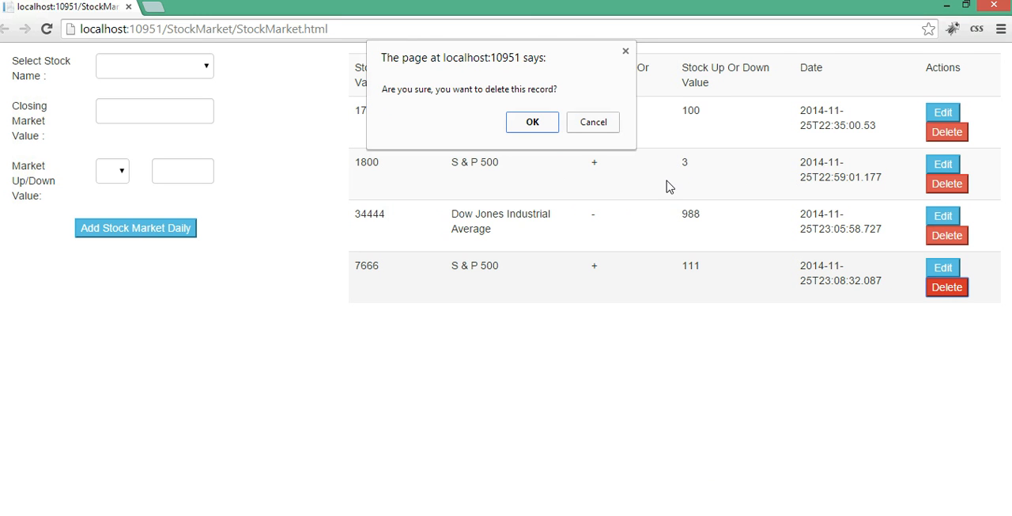
mouse_move(604, 177)
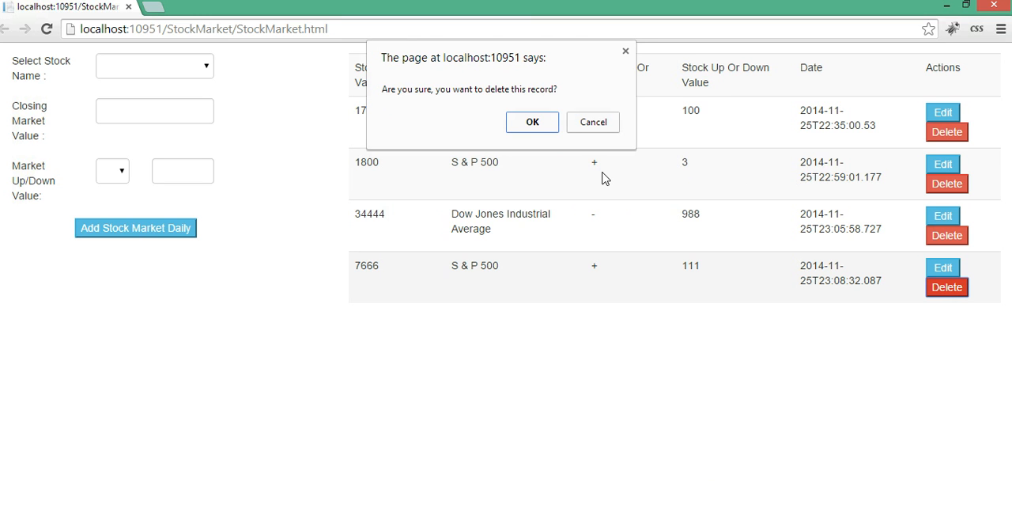
mouse_move(583, 78)
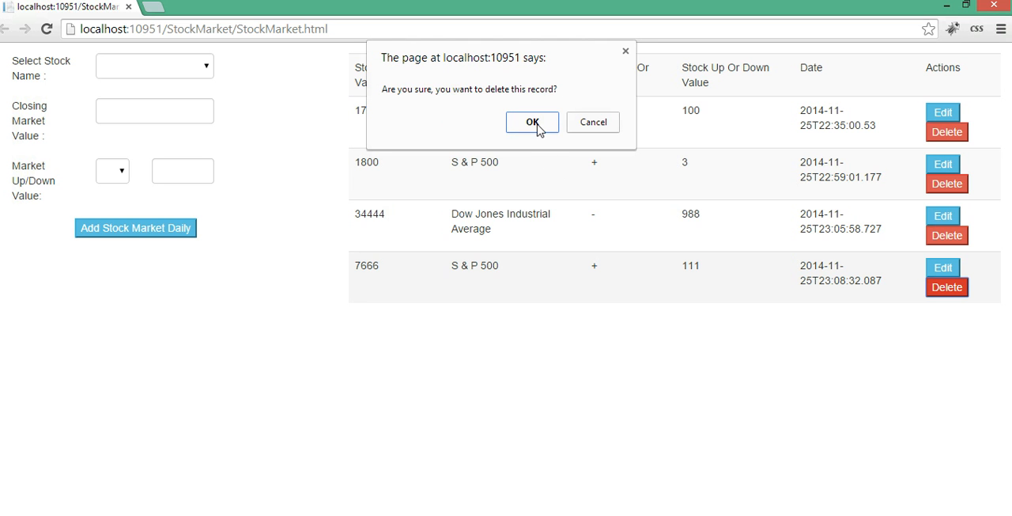
left_click(531, 122)
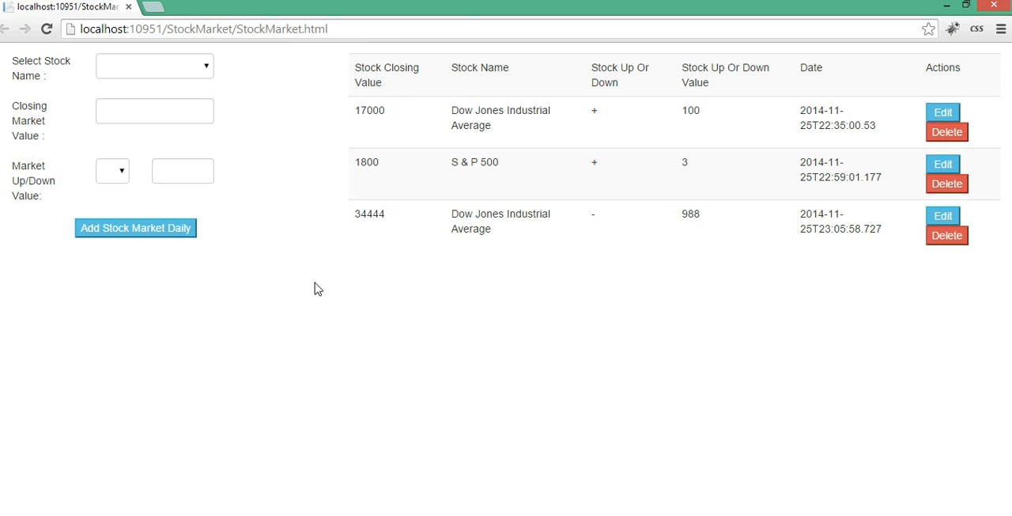
mouse_move(588, 367)
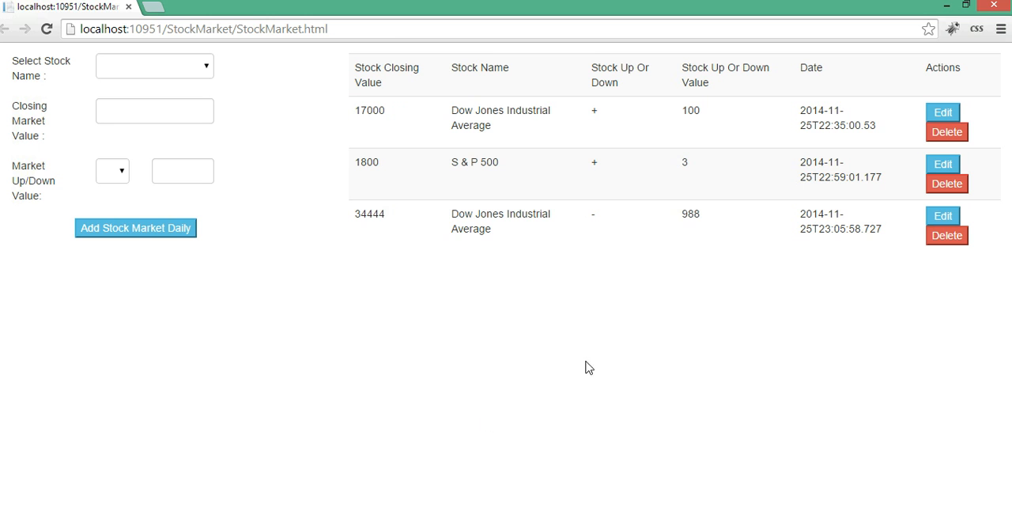
mouse_move(710, 465)
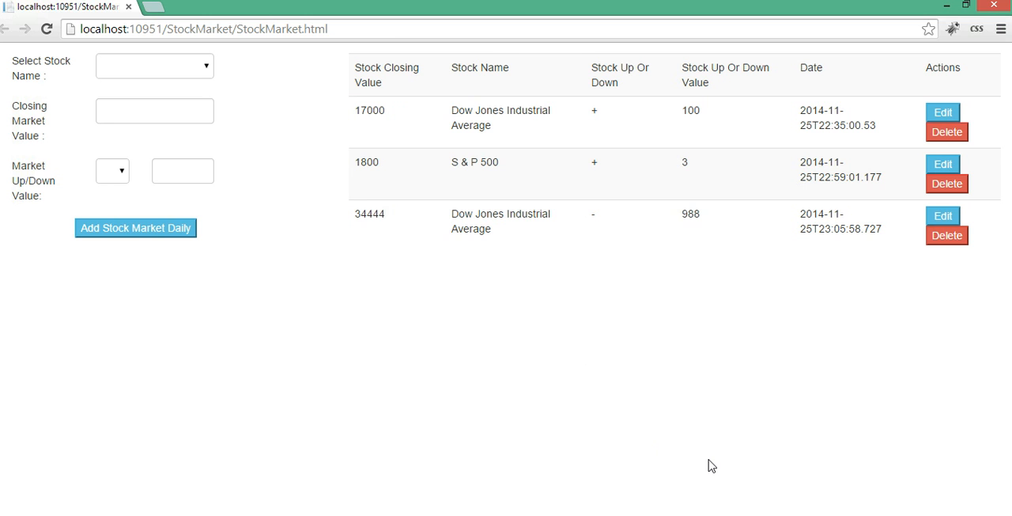
mouse_move(646, 434)
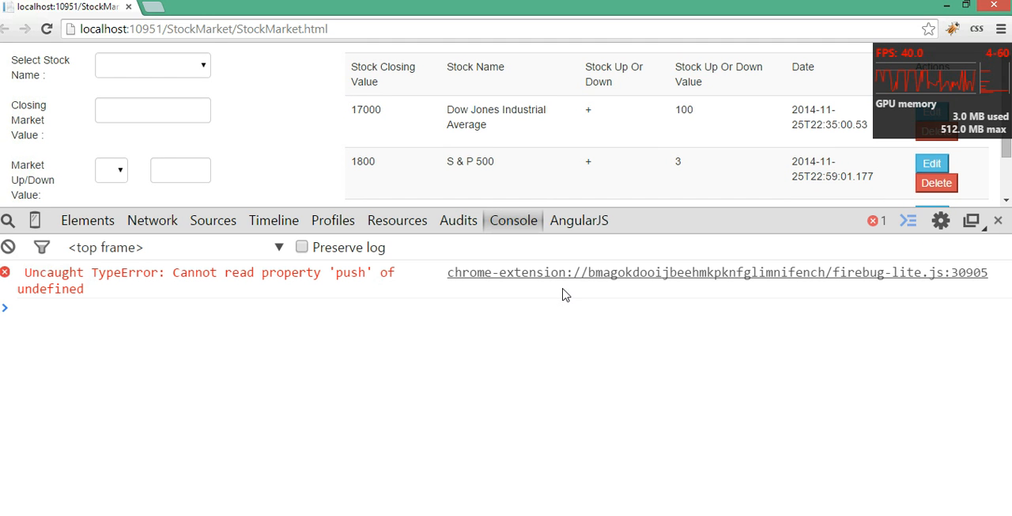
mouse_move(364, 331)
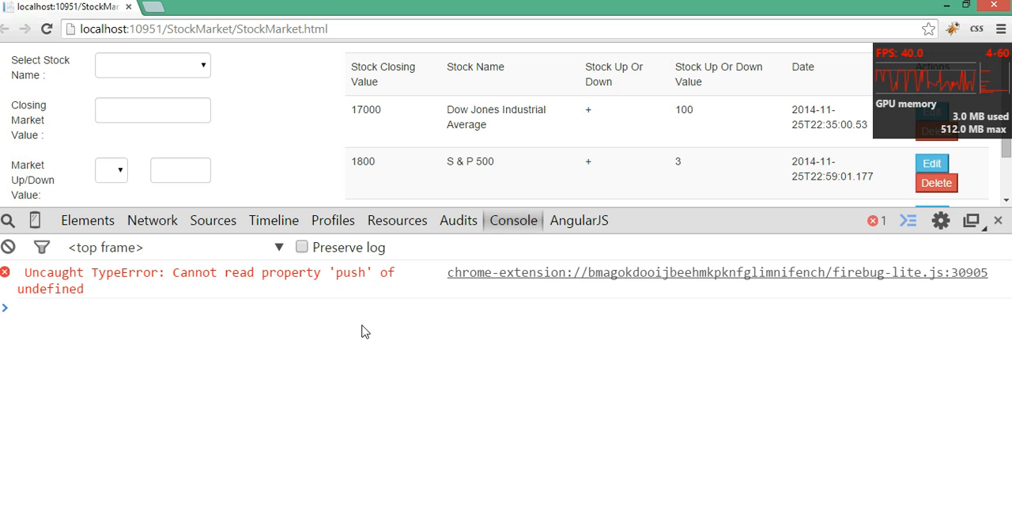
mouse_move(166, 224)
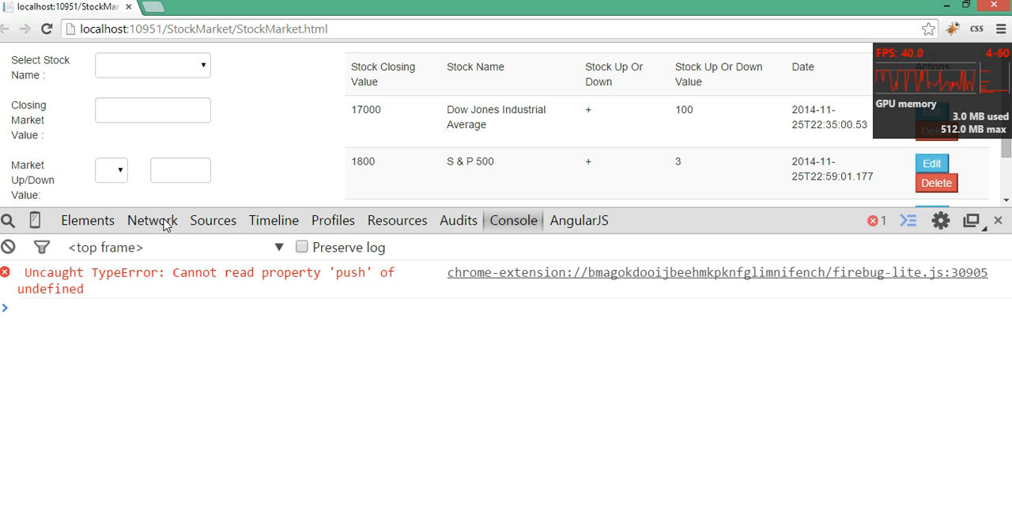
With the Network panel recording, delete the 34444 Dow Jones row and confirm
left_click(152, 220)
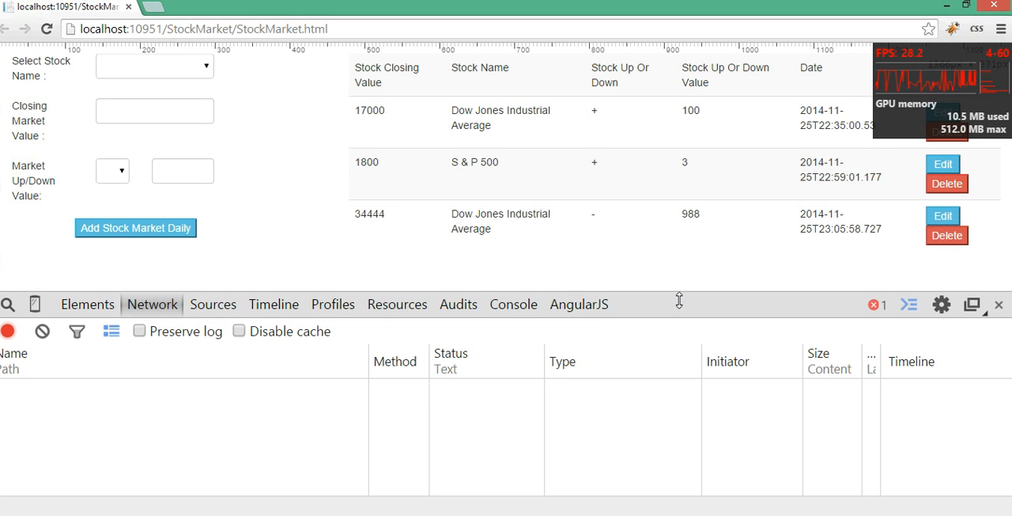
left_click(948, 234)
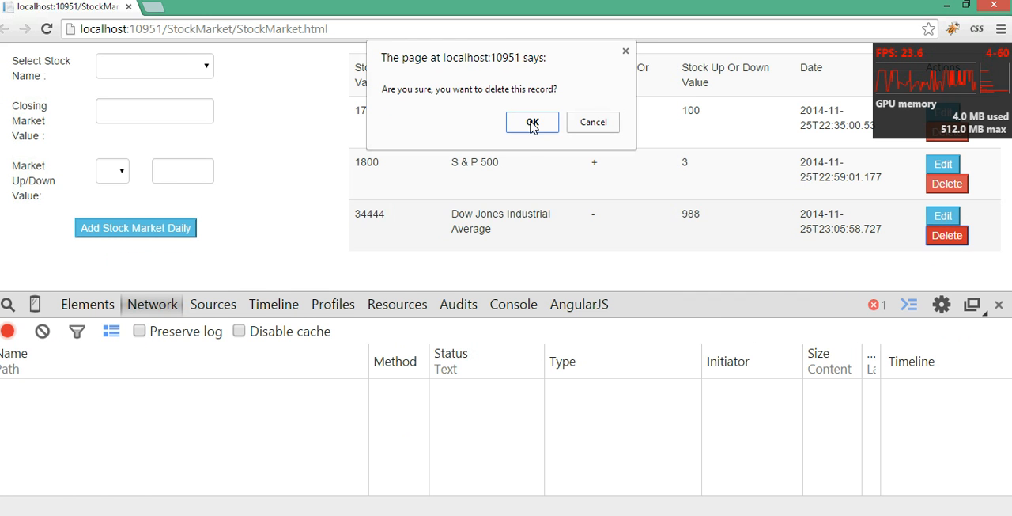
left_click(531, 121)
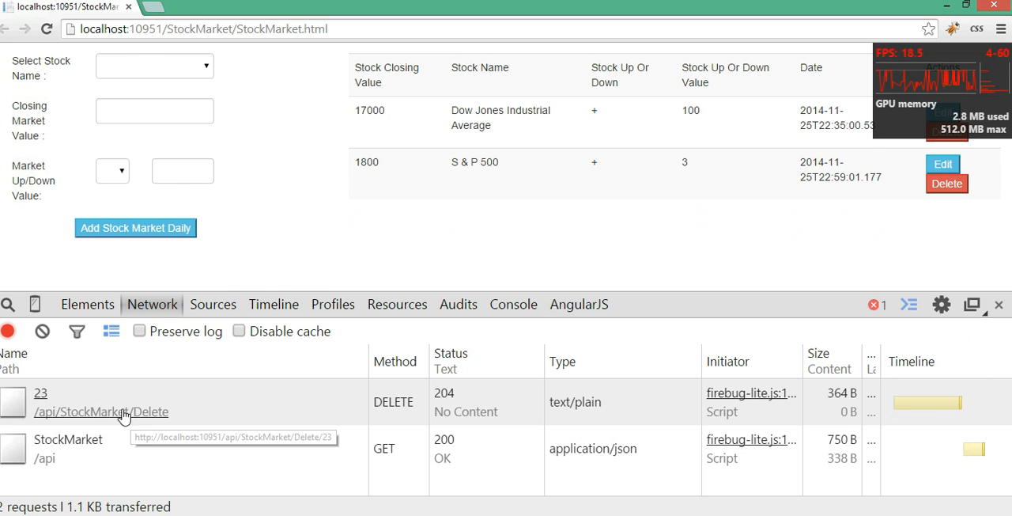
mouse_move(250, 281)
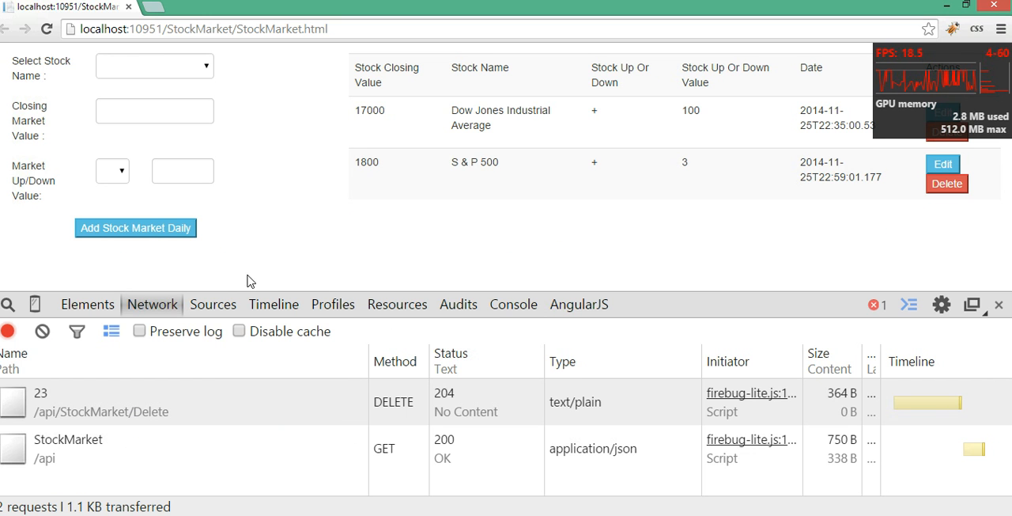
mouse_move(101, 412)
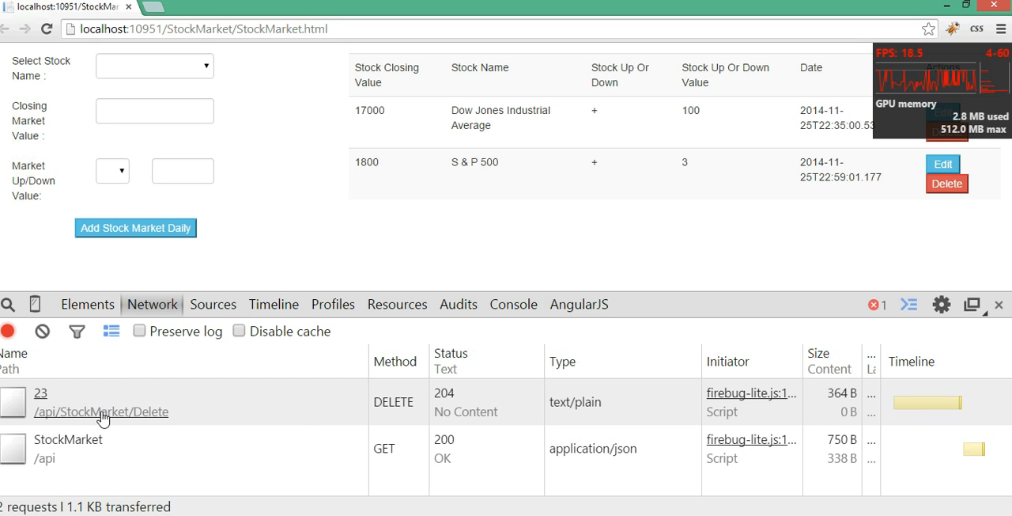
mouse_move(101, 411)
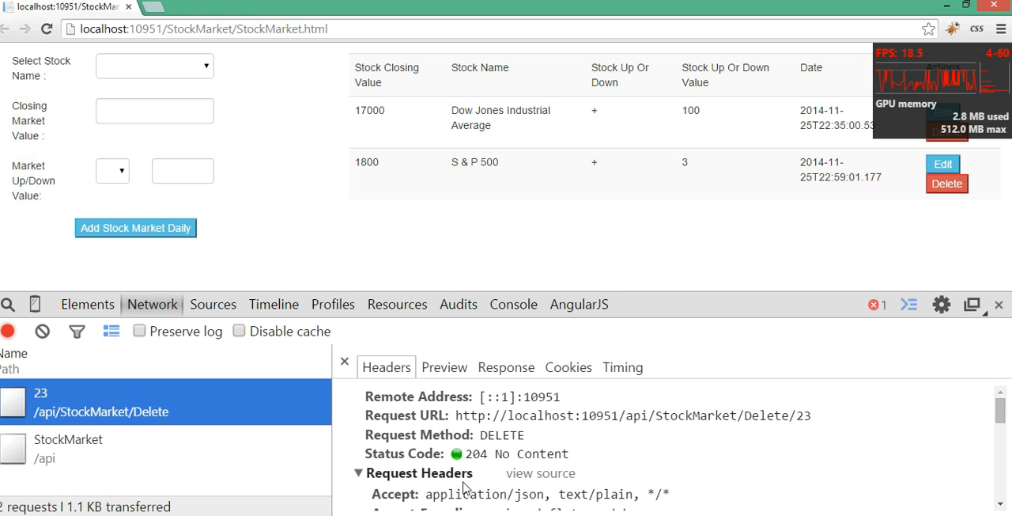
mouse_move(794, 312)
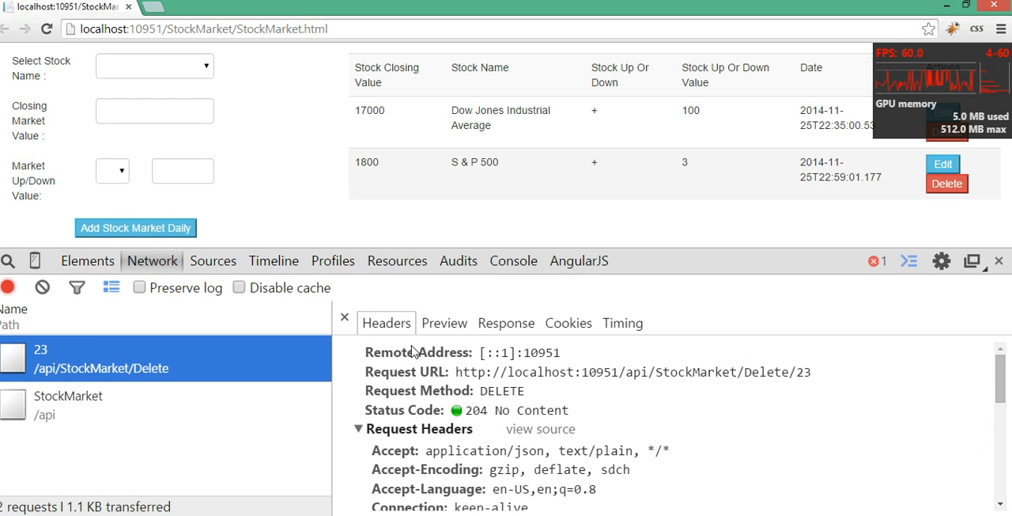
mouse_move(425, 379)
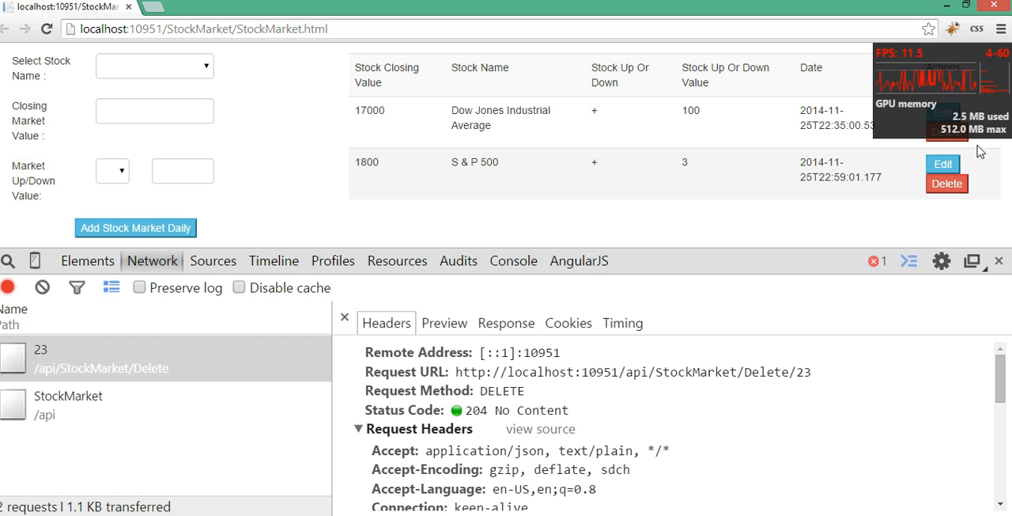
mouse_move(688, 195)
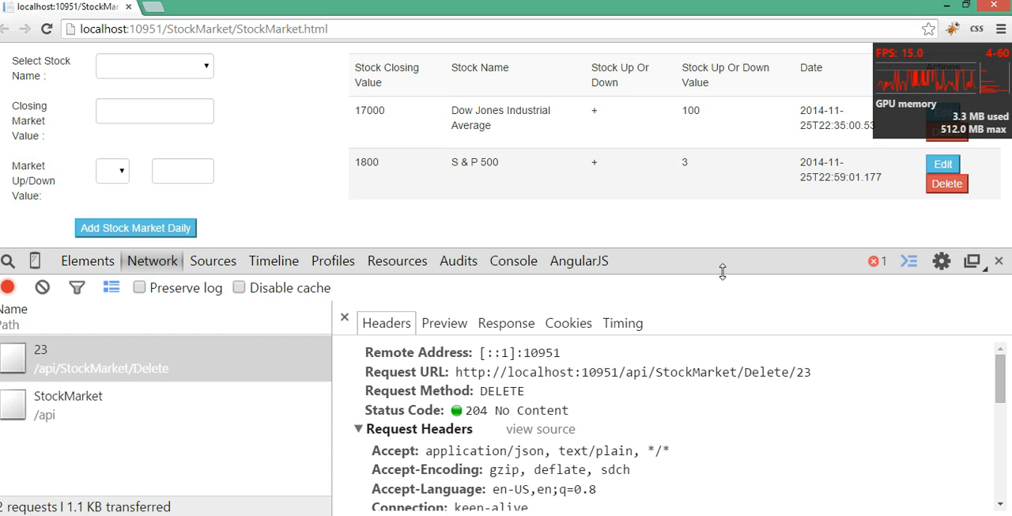
mouse_move(720, 446)
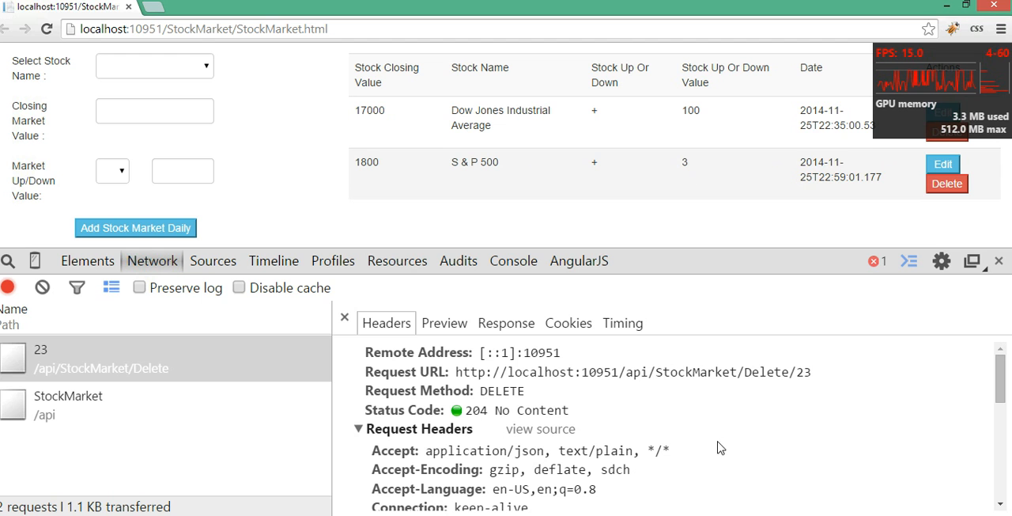
mouse_move(562, 376)
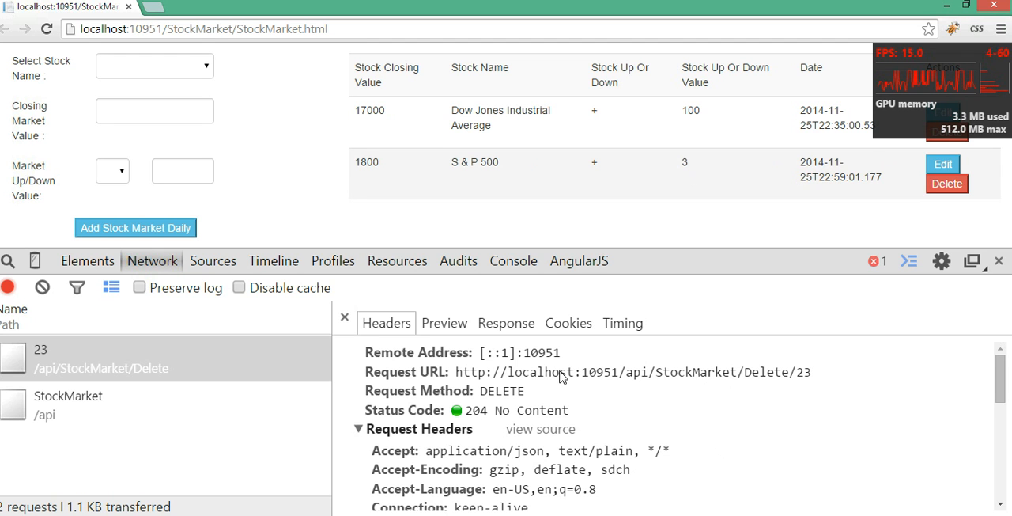
mouse_move(648, 386)
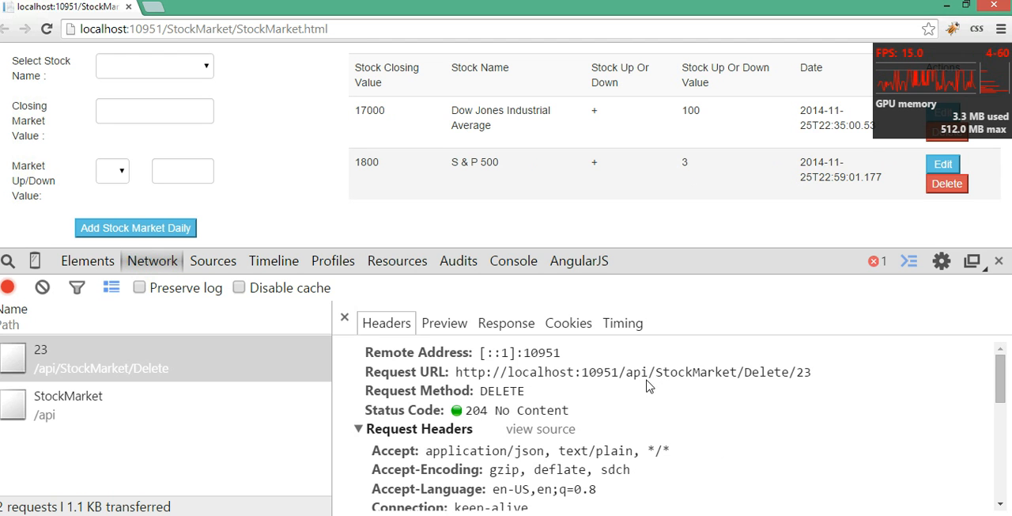
mouse_move(711, 383)
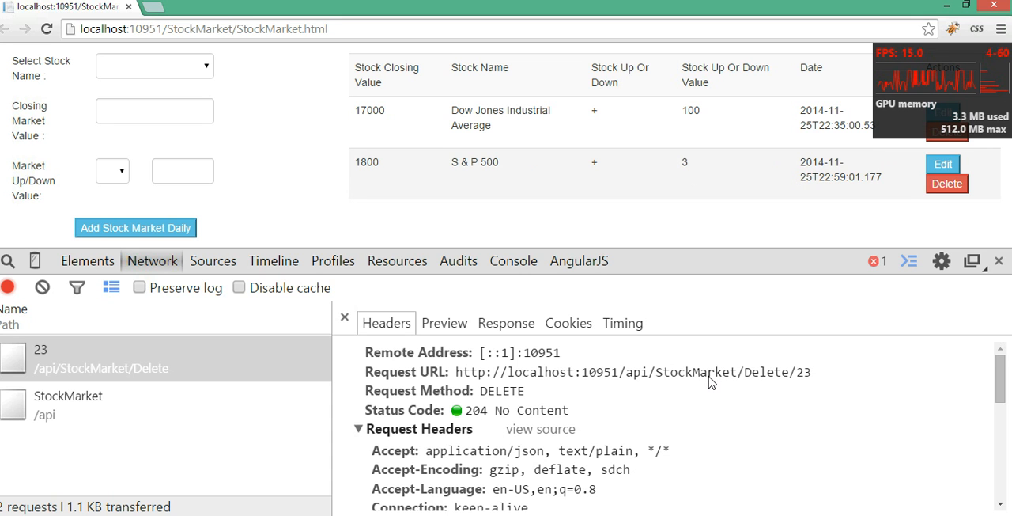
Highlight the id 23 in the Delete/23 request URL and view its empty response body
double_click(696, 372)
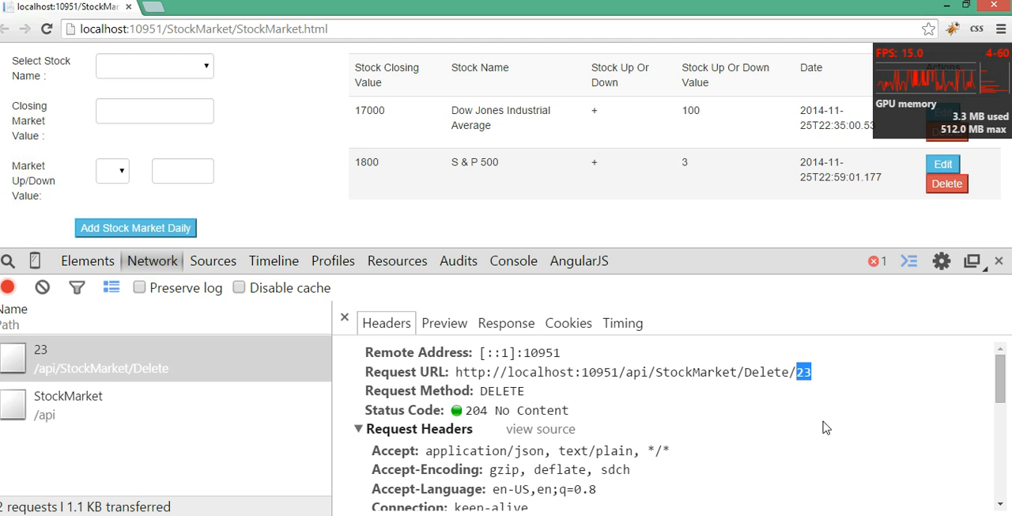
mouse_move(449, 398)
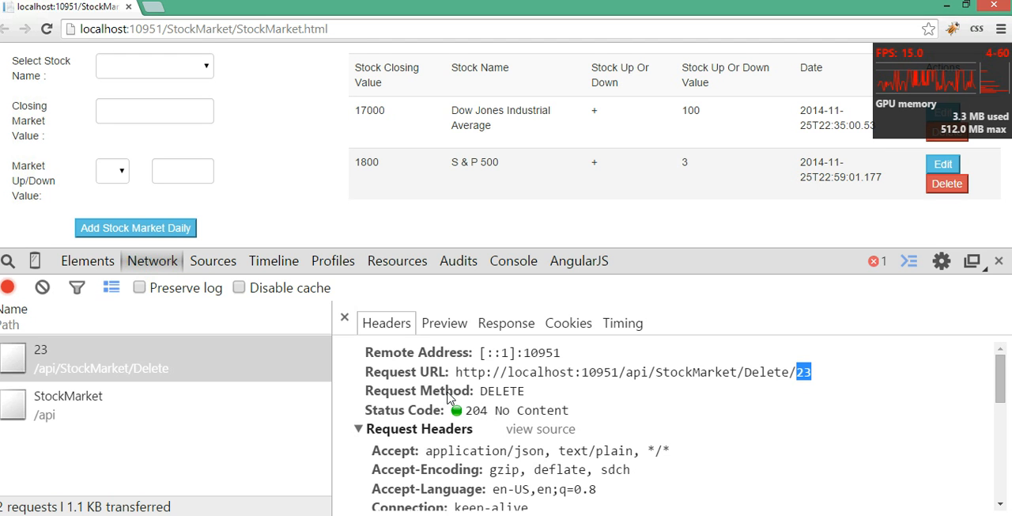
mouse_move(708, 309)
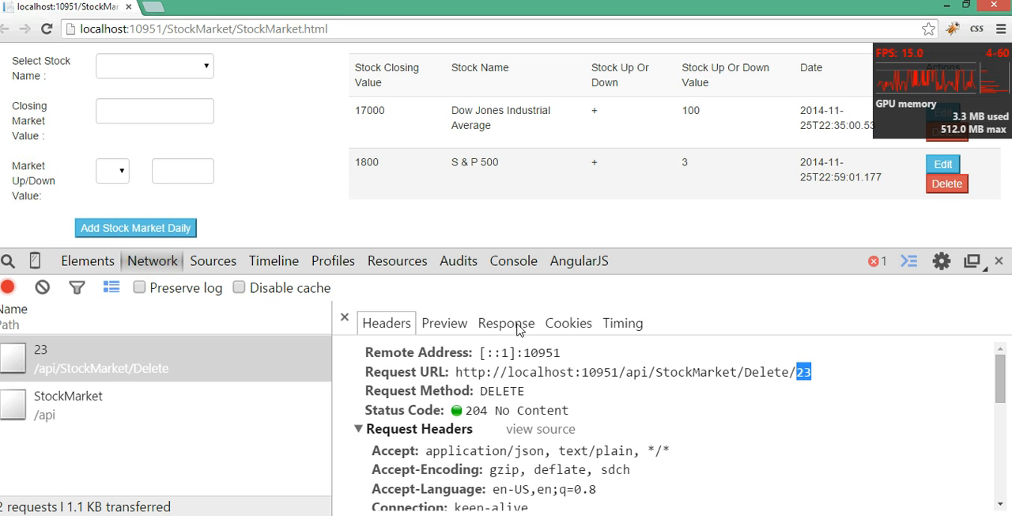
left_click(506, 323)
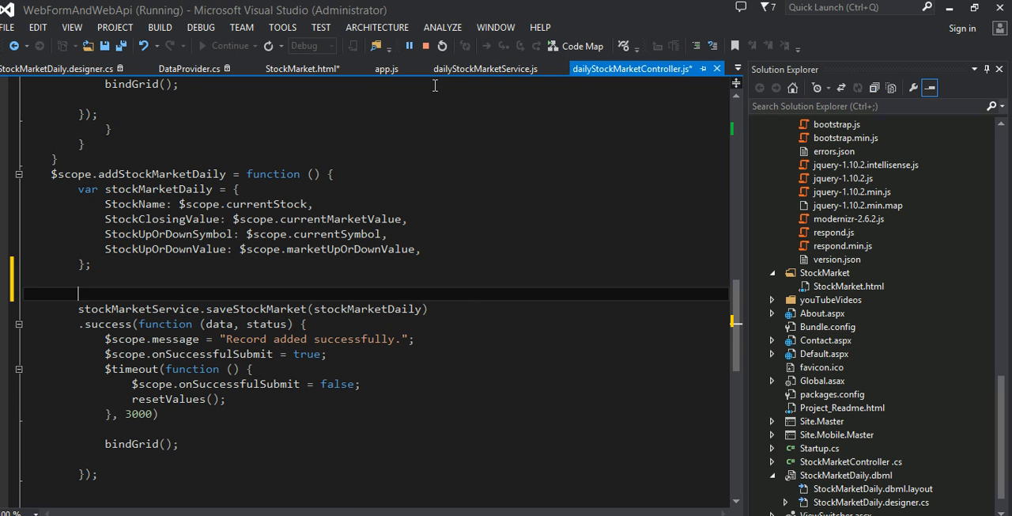
Review dailyStockMarketService.js, then scroll into StockMarketController.cs
left_click(484, 68)
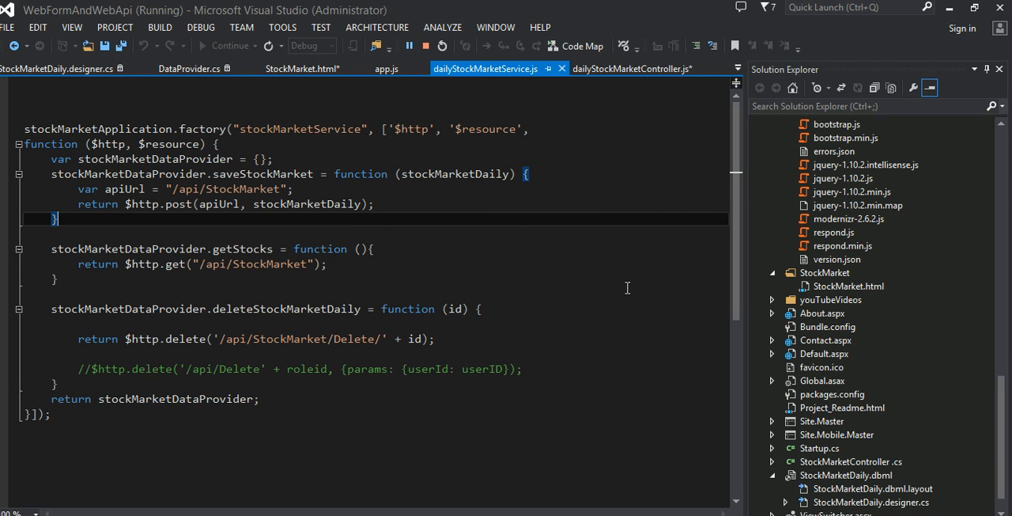
mouse_move(861, 381)
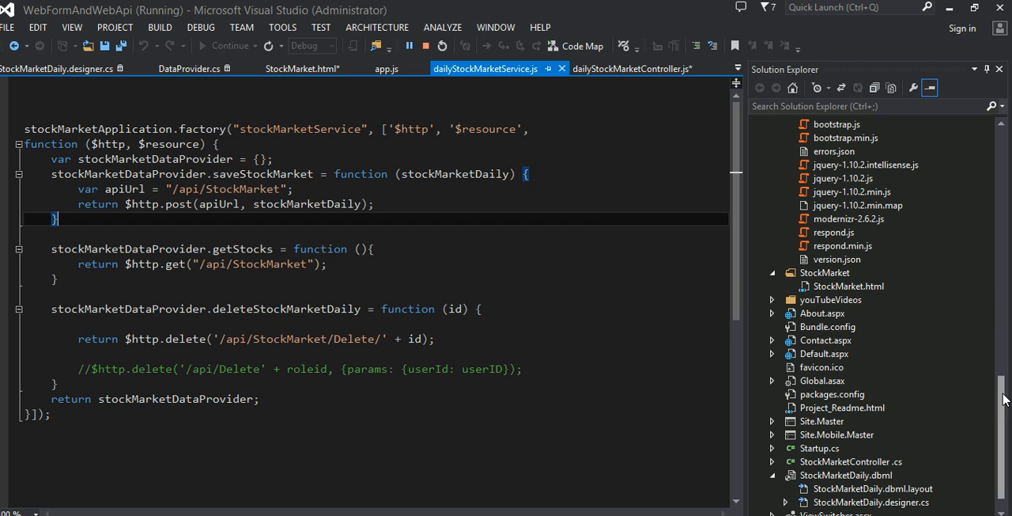
left_click(617, 68)
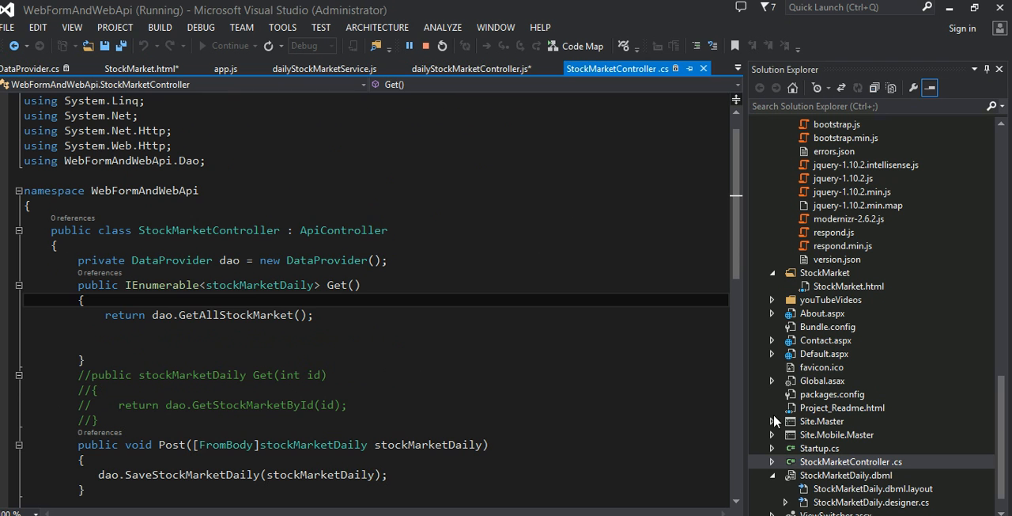
scroll("down", 3)
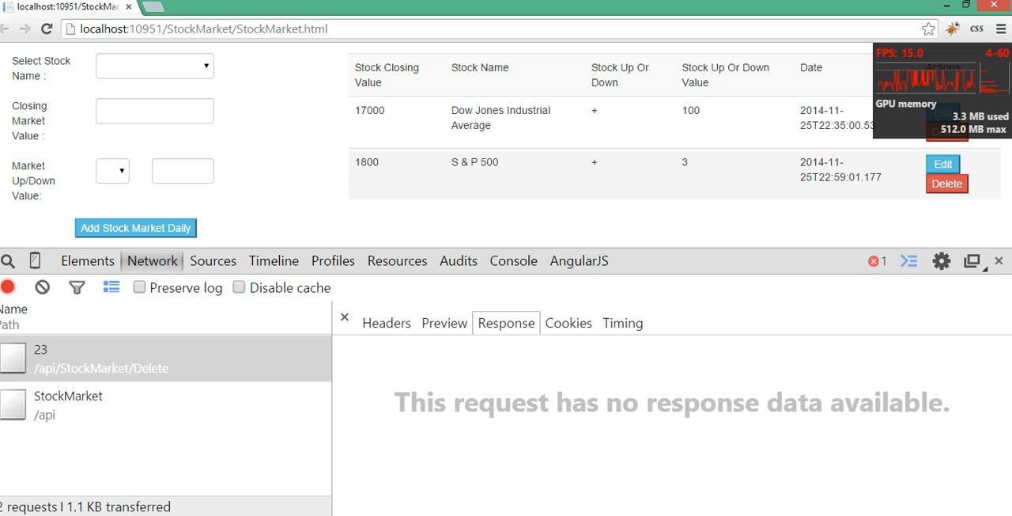
mouse_move(89, 398)
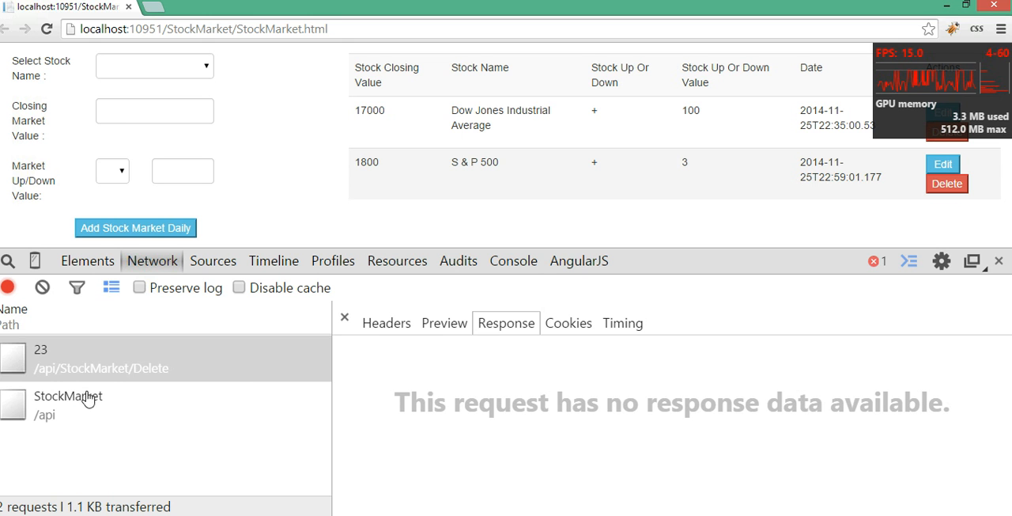
mouse_move(234, 386)
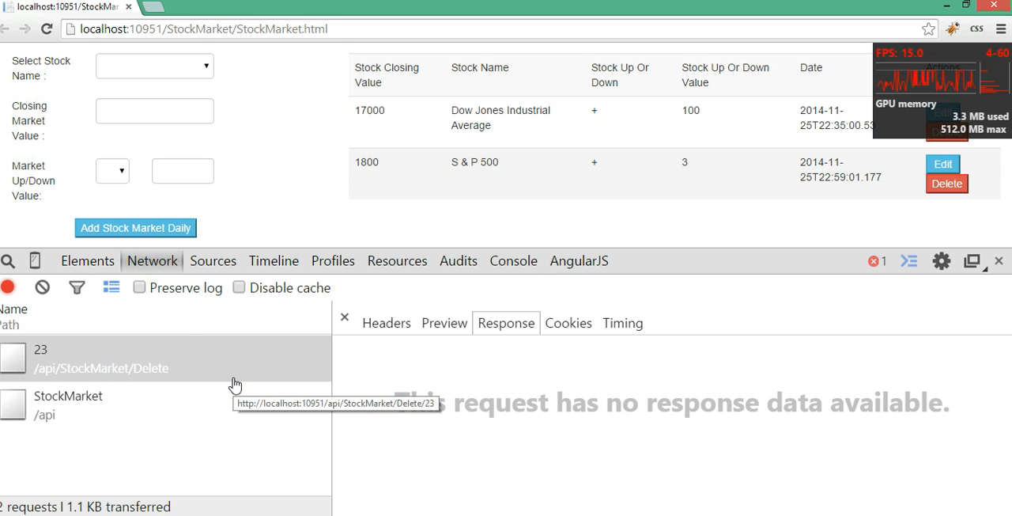
mouse_move(162, 424)
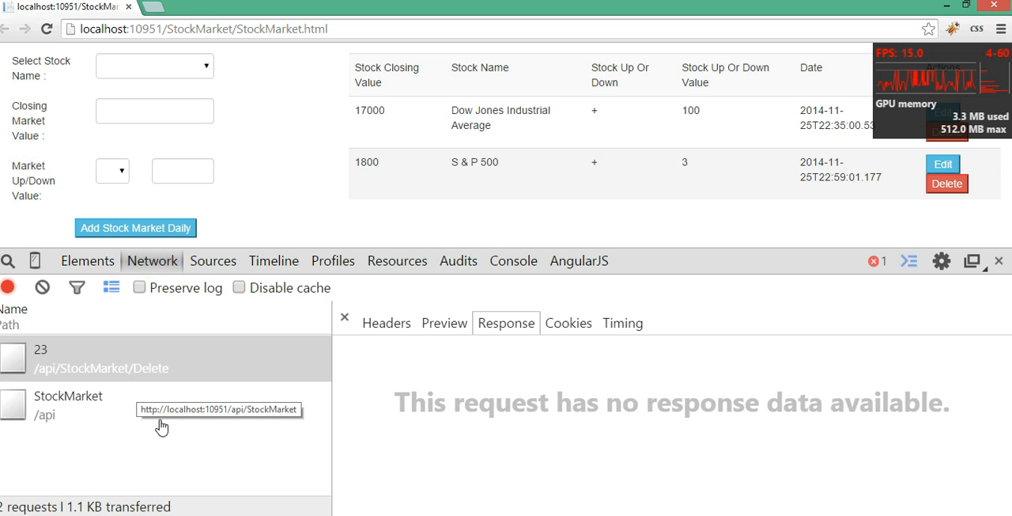
mouse_move(158, 370)
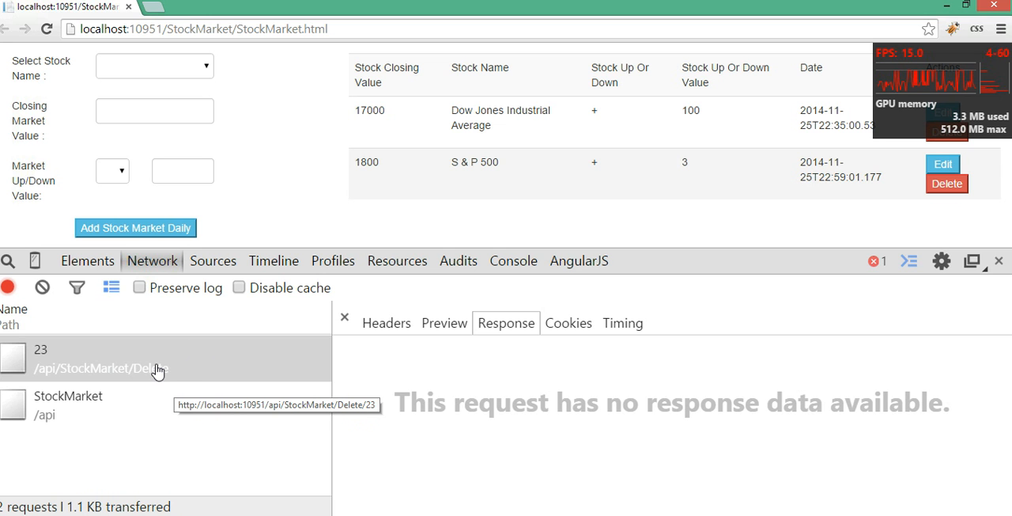
mouse_move(150, 404)
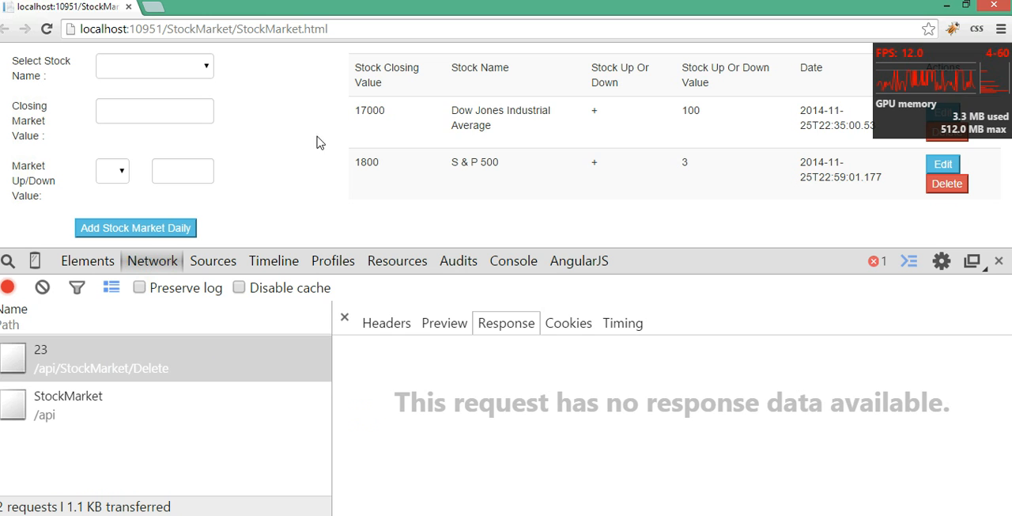
mouse_move(709, 155)
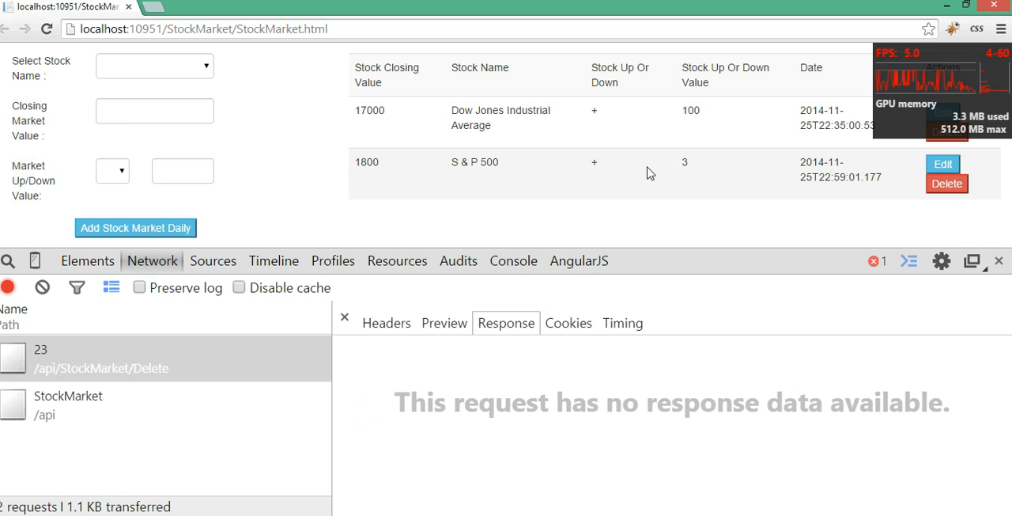
mouse_move(291, 379)
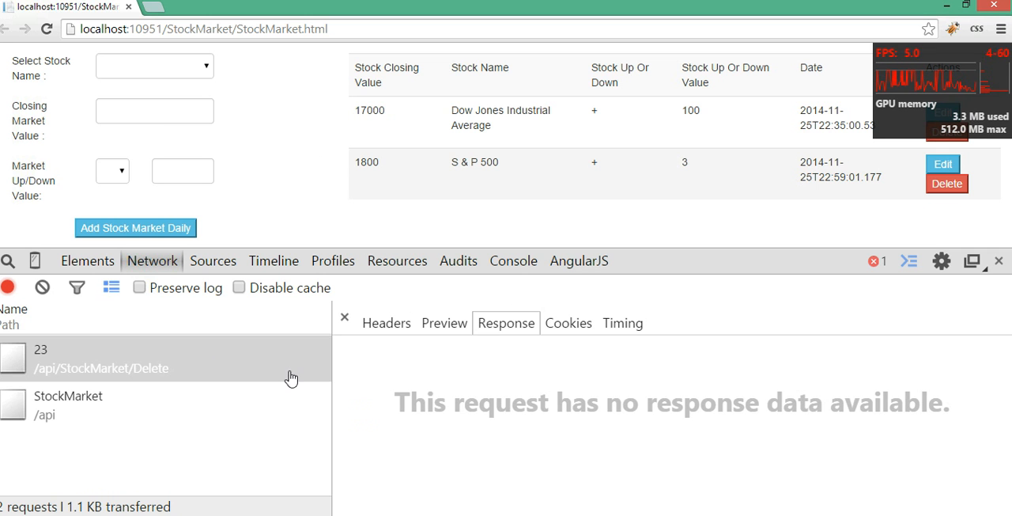
Select the /api/StockMarket request and scroll across its JSON response of remaining records
left_click(68, 405)
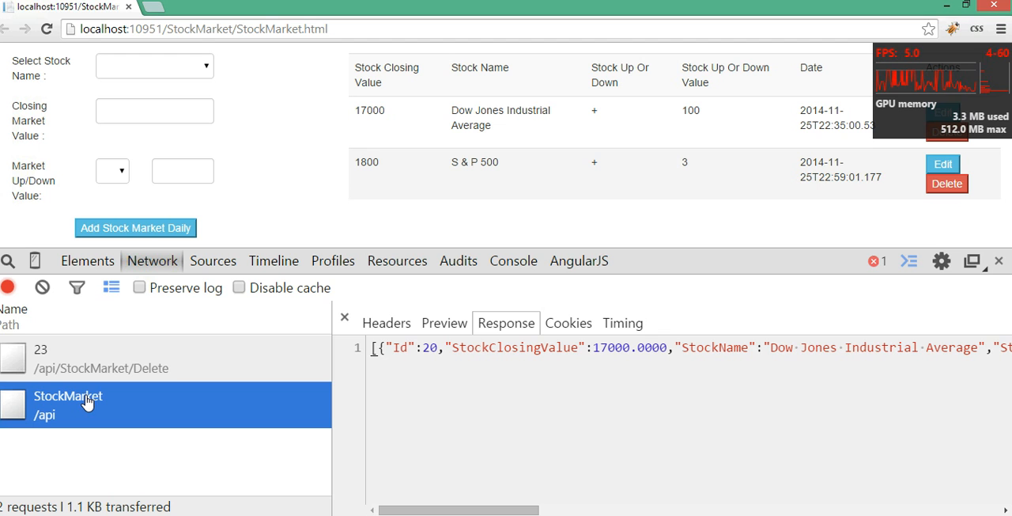
mouse_move(481, 372)
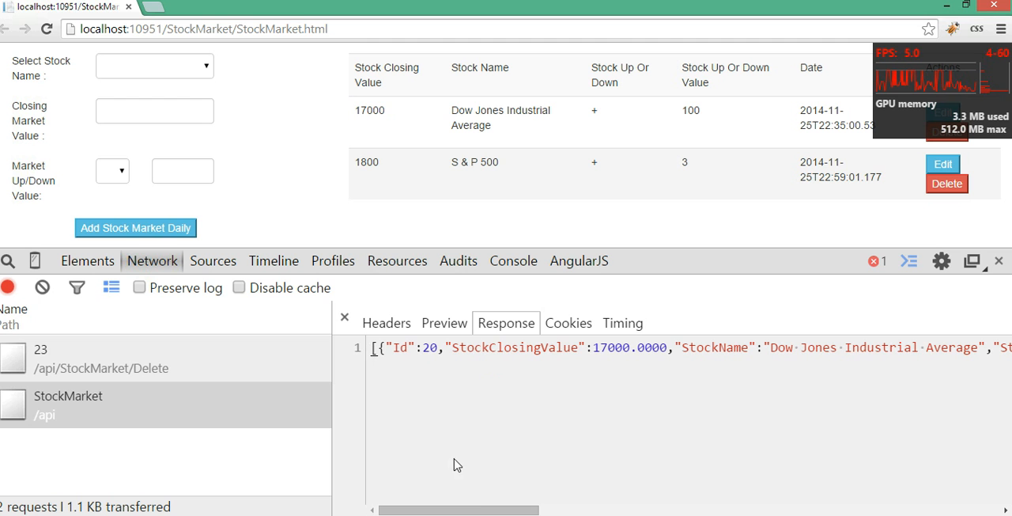
scroll("right", 3)
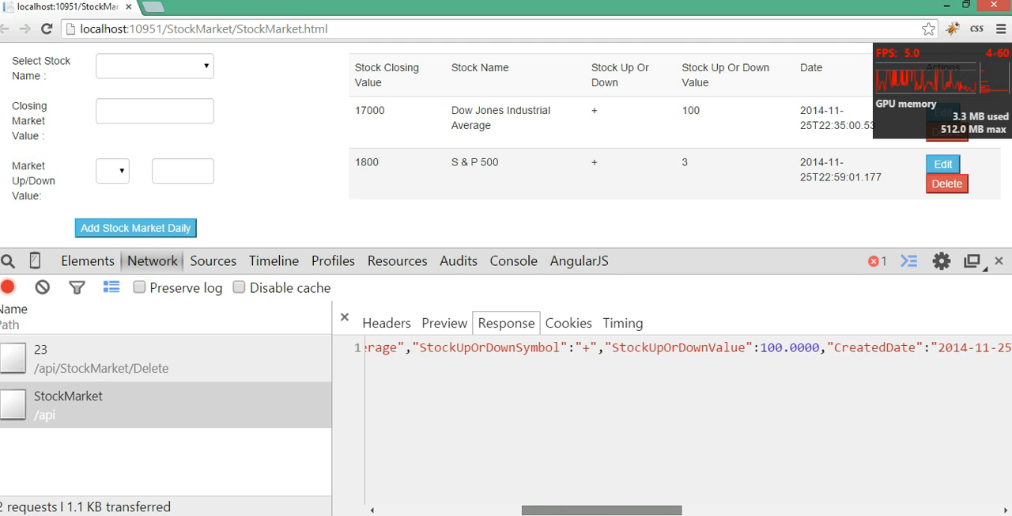
scroll("right", 3)
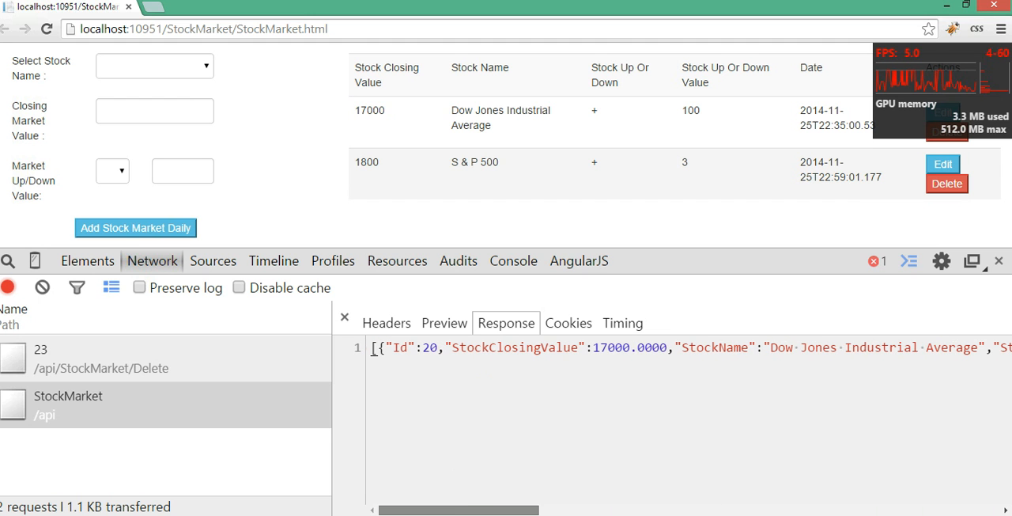
mouse_move(471, 446)
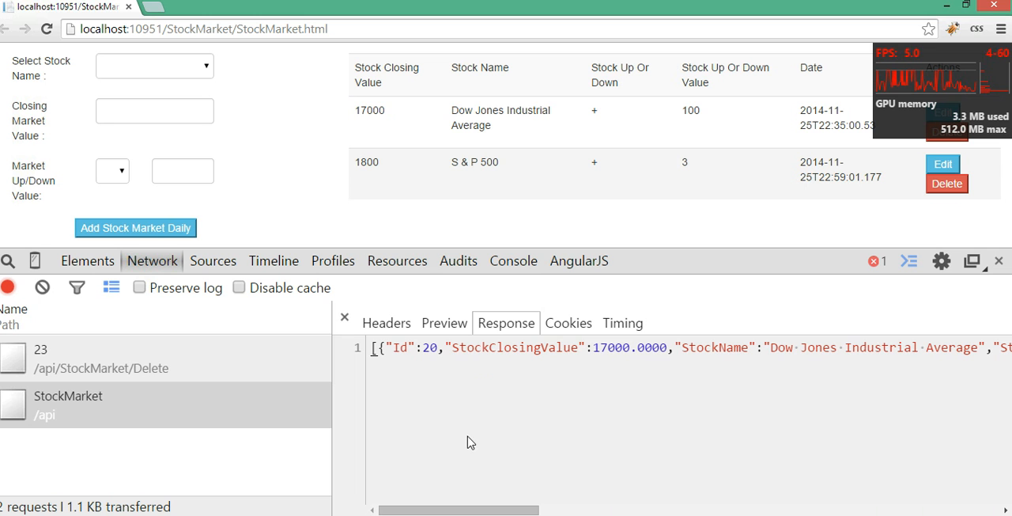
mouse_move(379, 387)
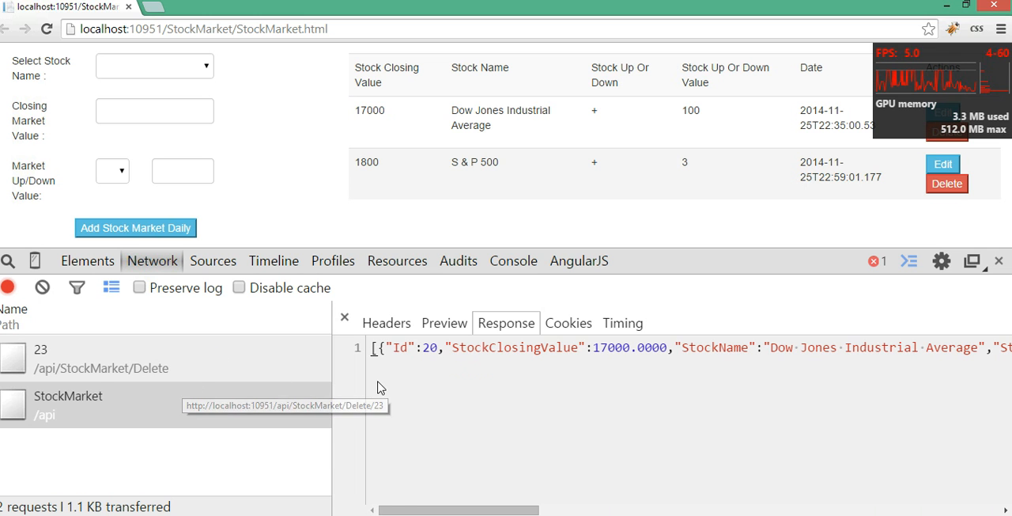
Compare the StockMarket GET 200 OK headers against the DELETE request's 204 details
left_click(386, 323)
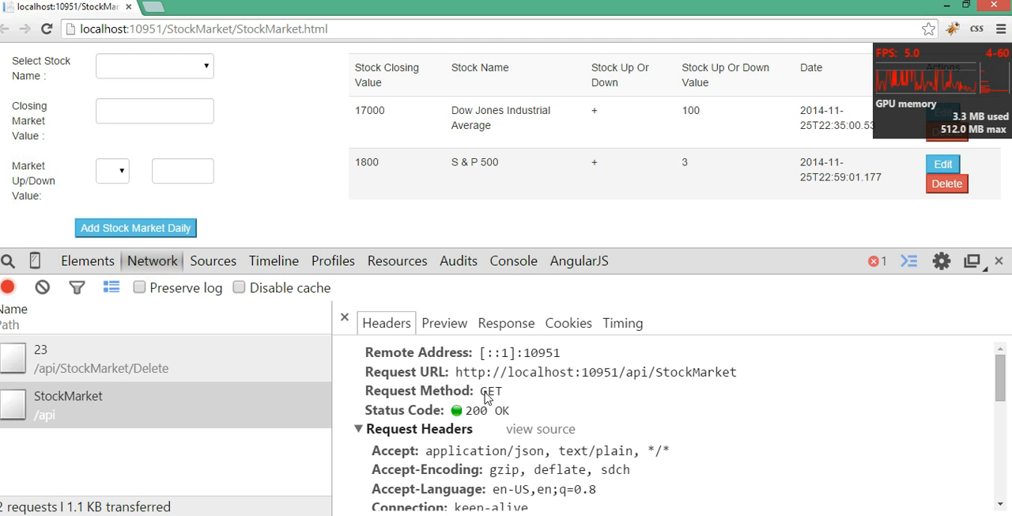
mouse_move(159, 372)
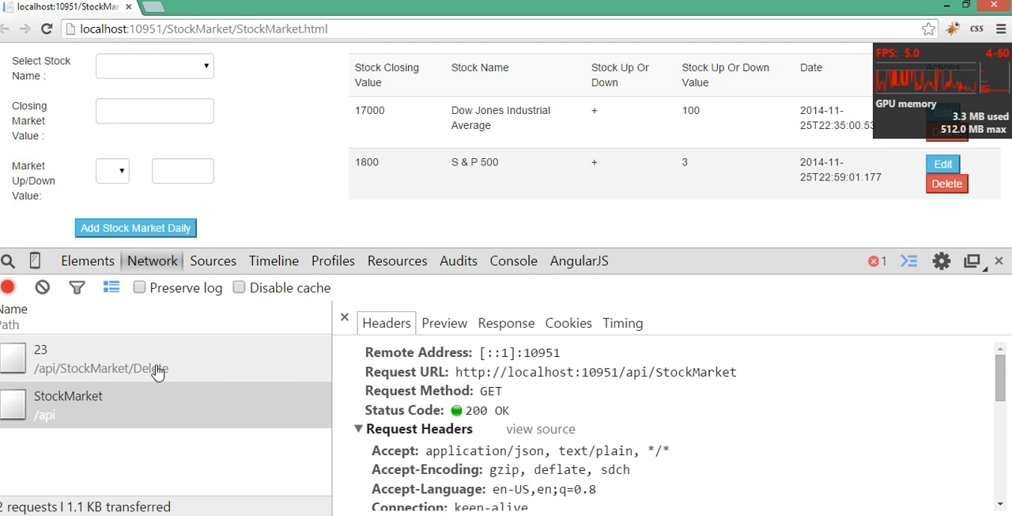
left_click(42, 348)
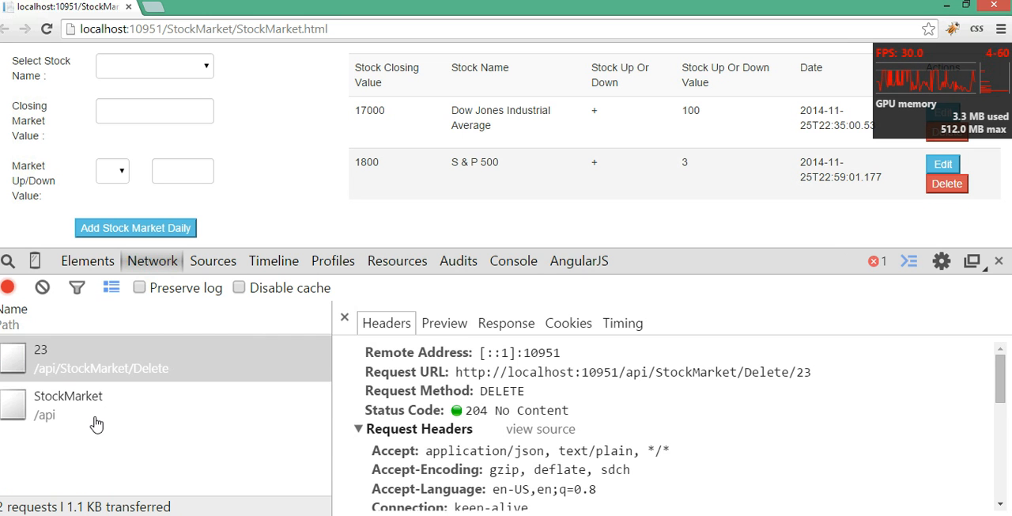
left_click(68, 405)
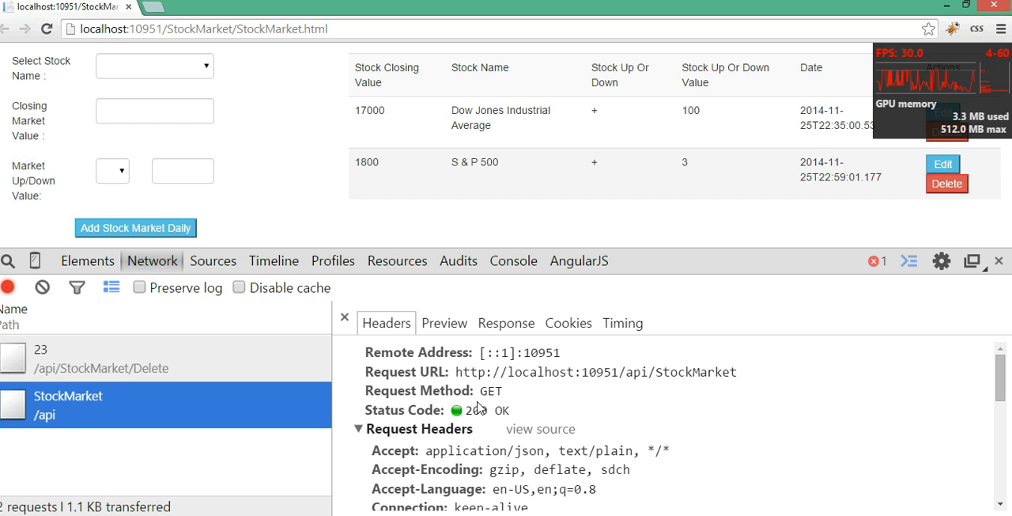
mouse_move(529, 425)
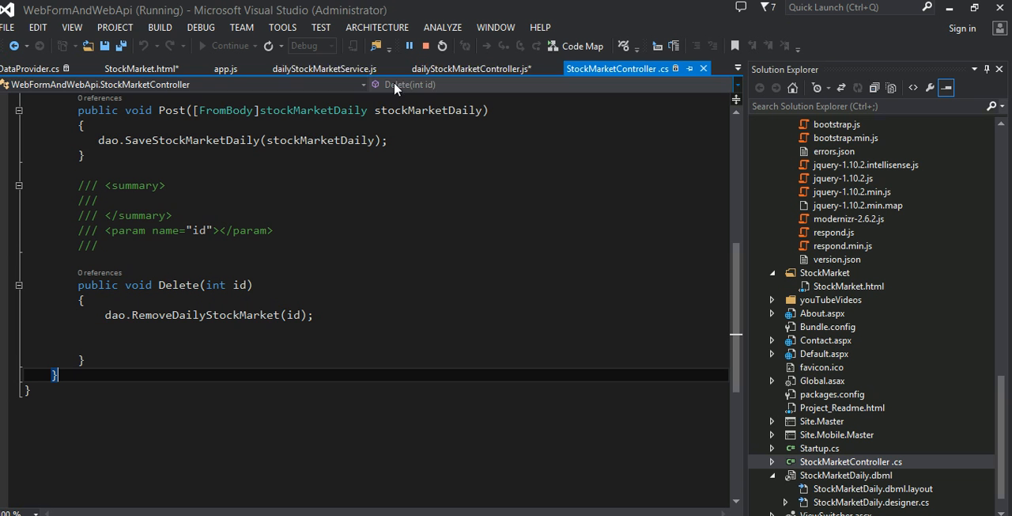
Show StockMarket.html and collapse the div class col-md-4 form block
left_click(141, 68)
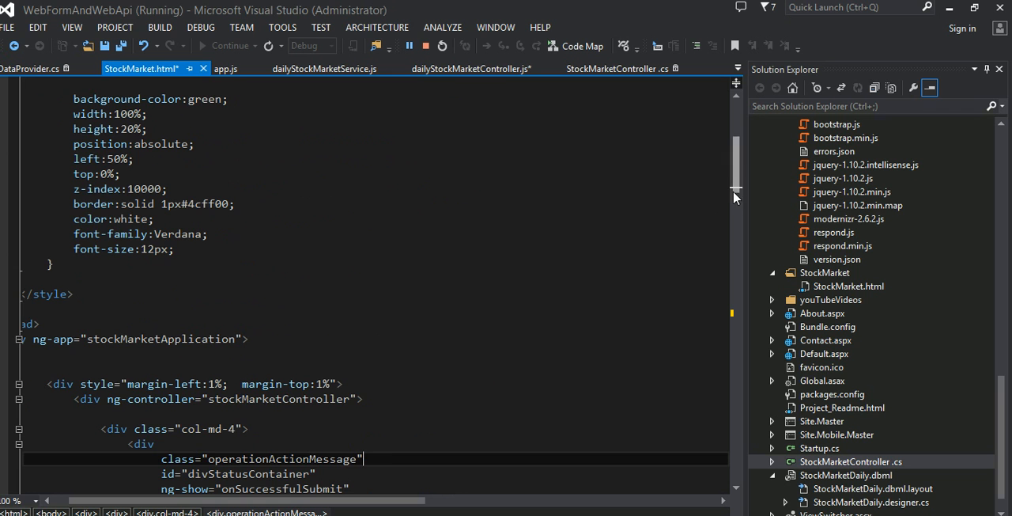
scroll("down", 3)
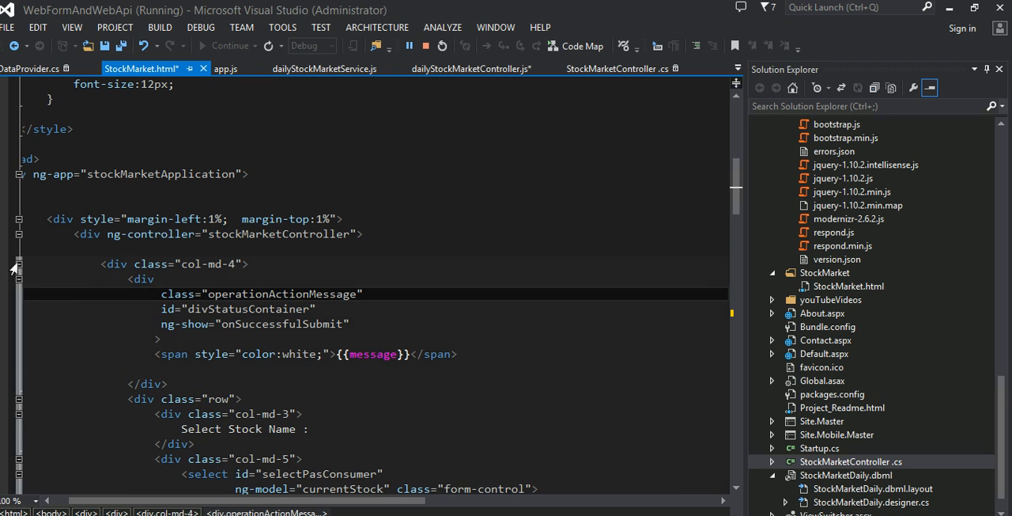
left_click(16, 264)
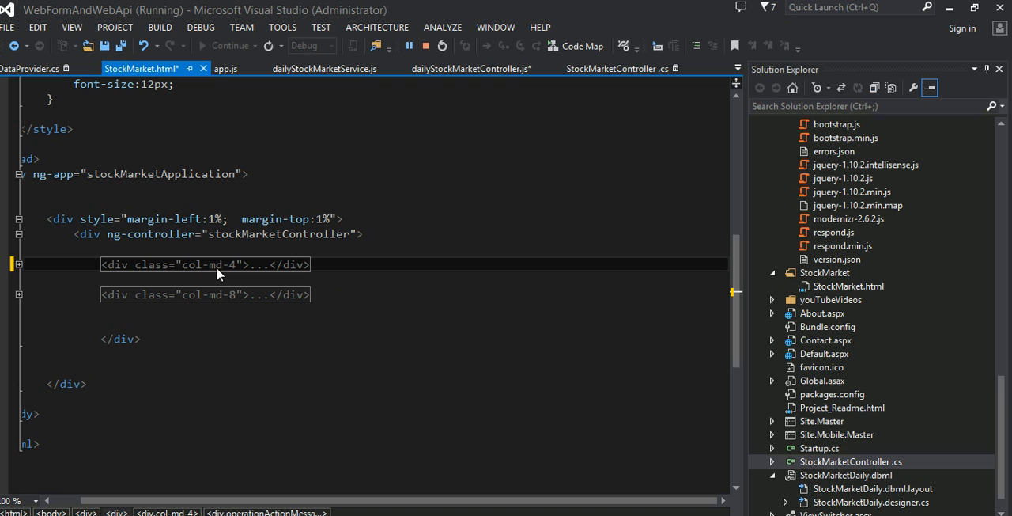
mouse_move(204, 283)
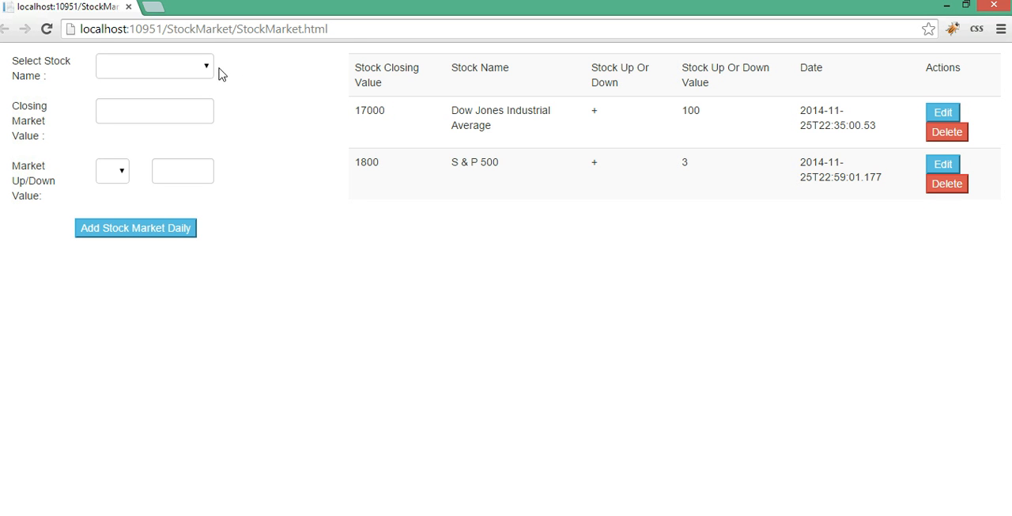
mouse_move(528, 92)
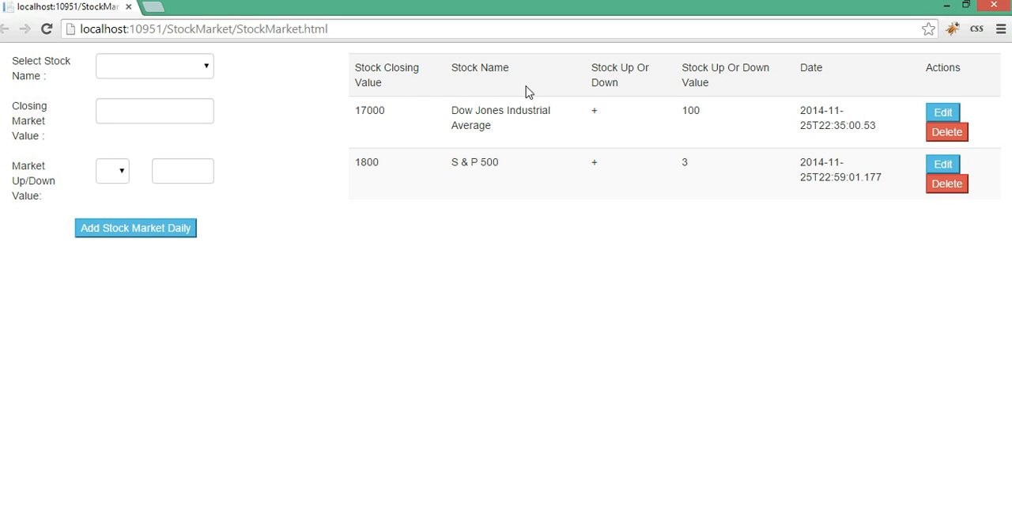
mouse_move(492, 198)
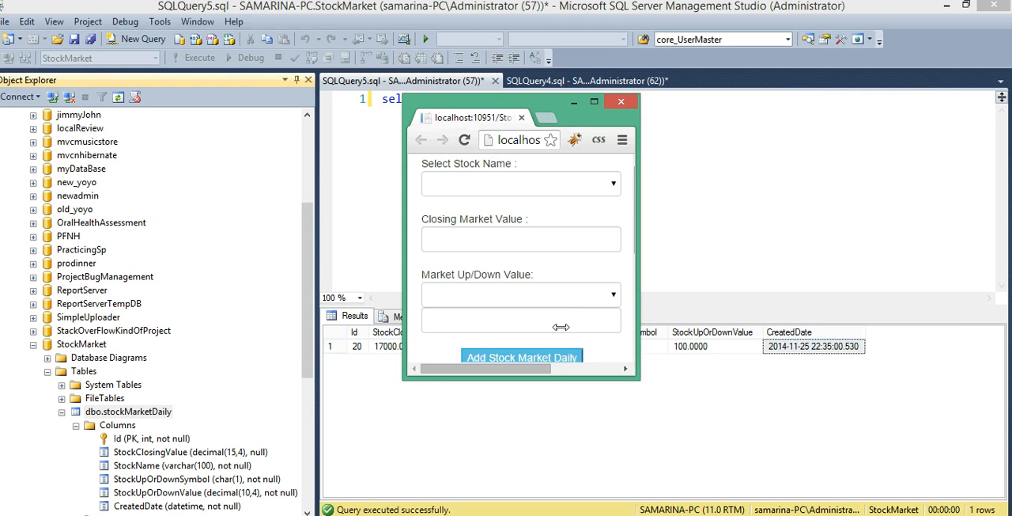
scroll("down", 3)
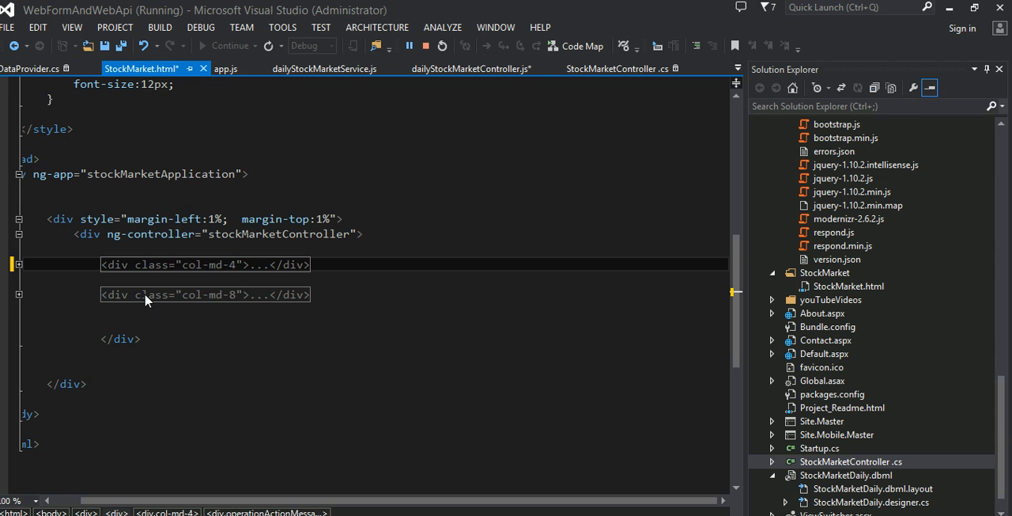
Expand the col-md-8 stock table block and scroll to the btnDelete row markup
left_click(19, 295)
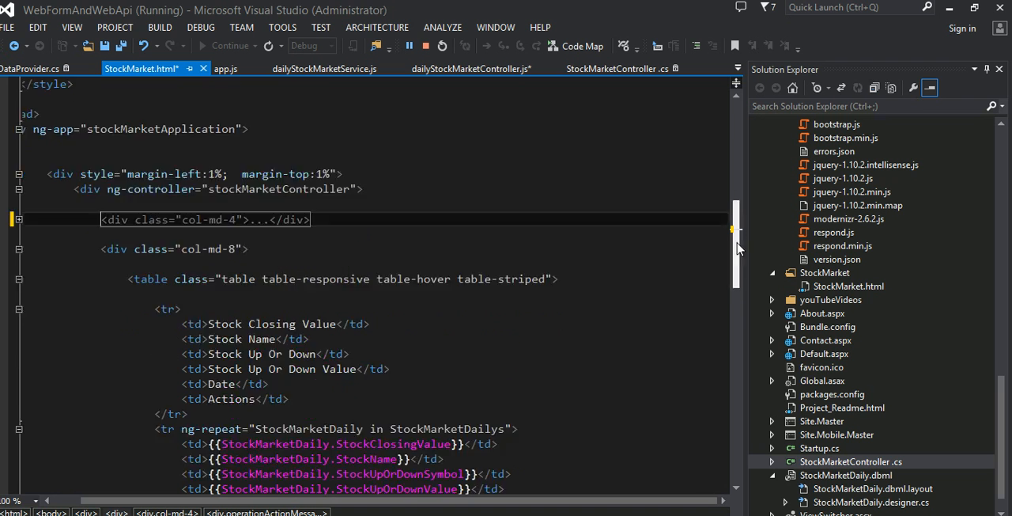
scroll("down", 3)
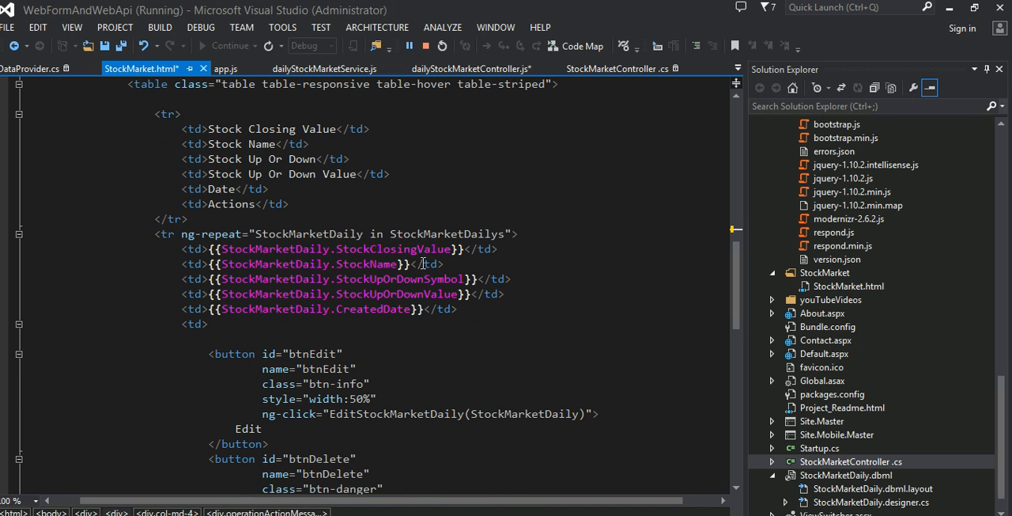
mouse_move(372, 264)
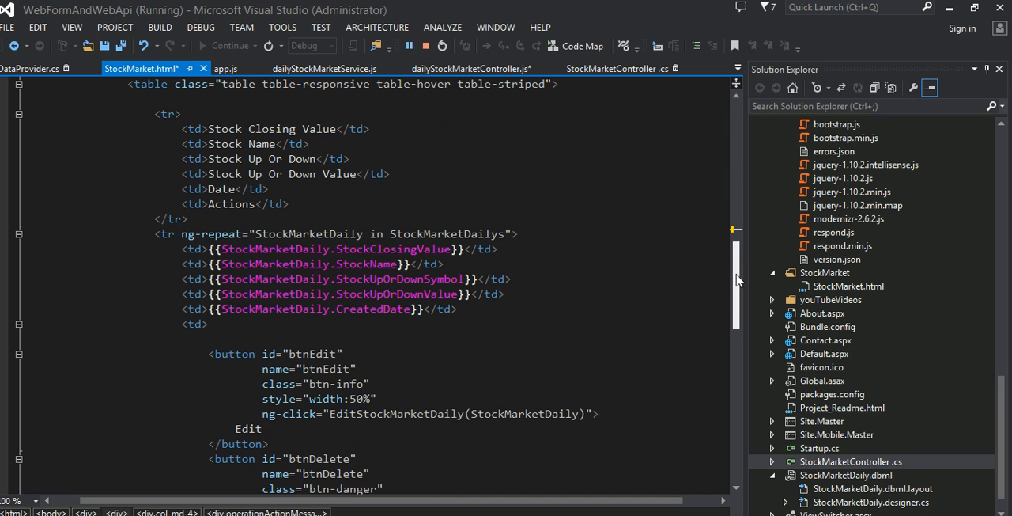
scroll("down", 3)
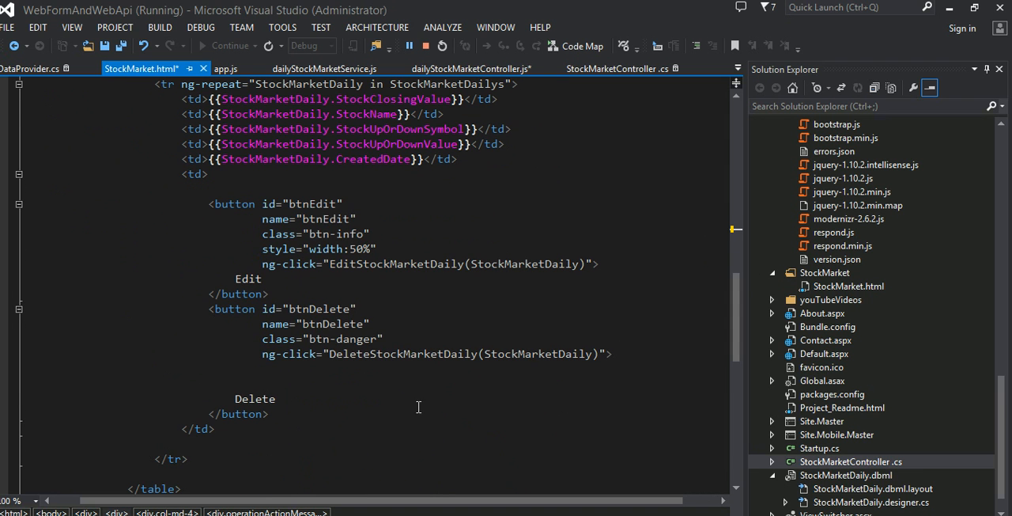
Highlight DeleteStockMarketDaily in the Delete button's ng-click handler
left_click(376, 355)
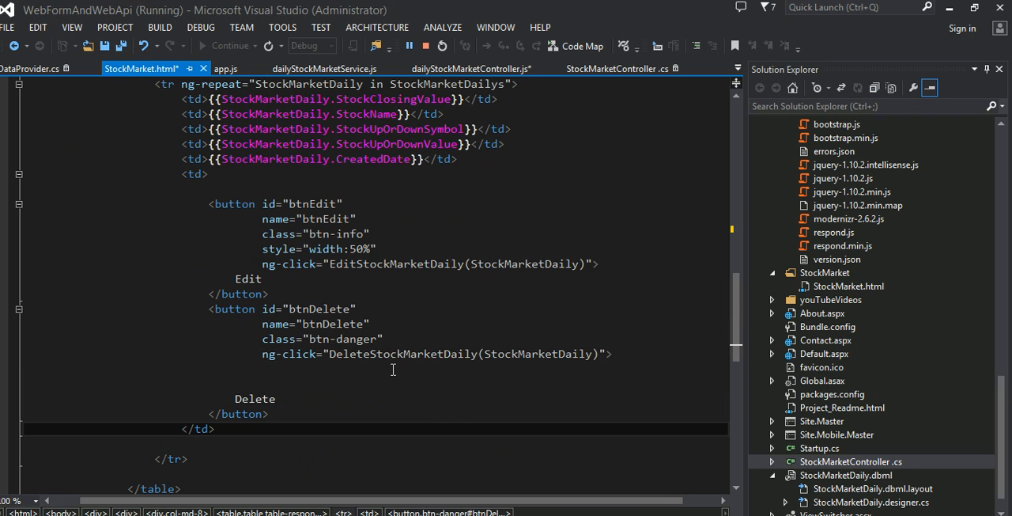
double_click(401, 355)
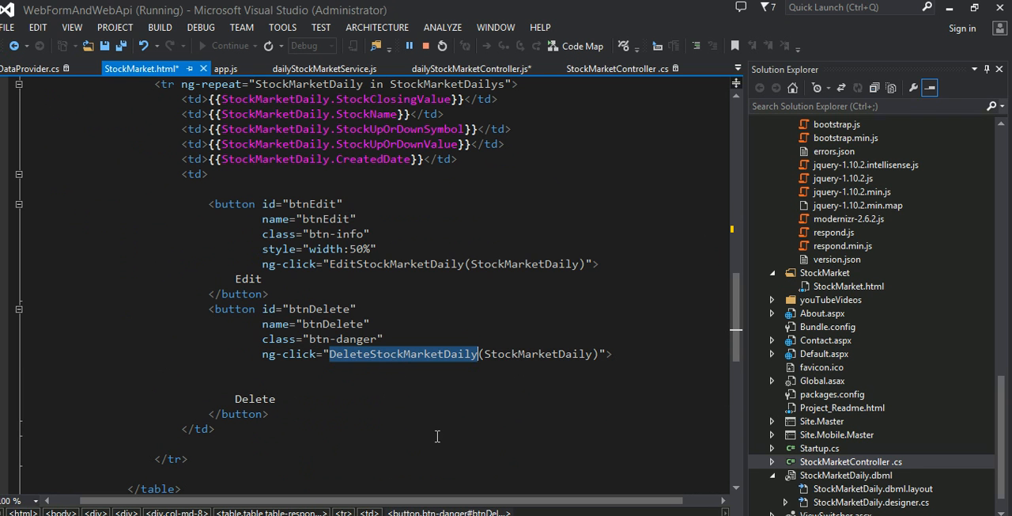
double_click(538, 355)
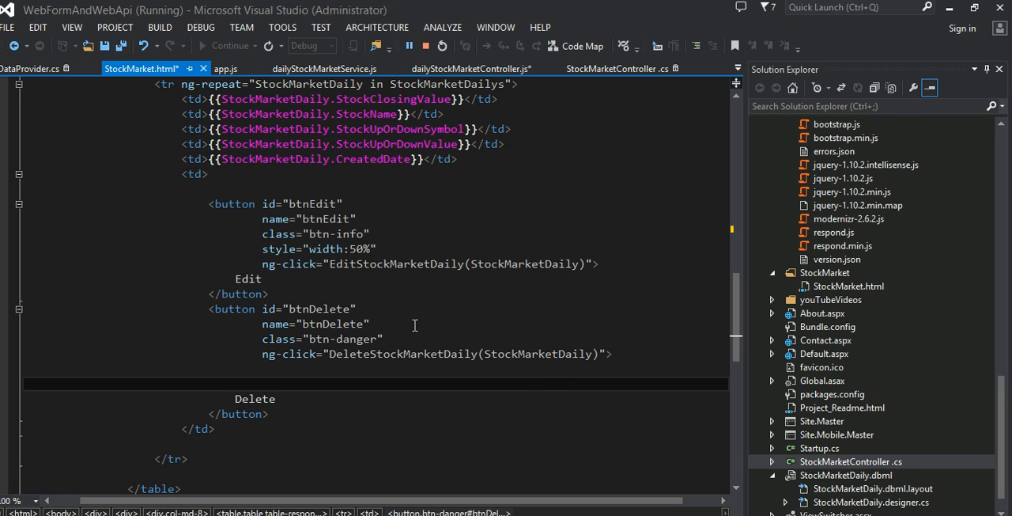
mouse_move(530, 379)
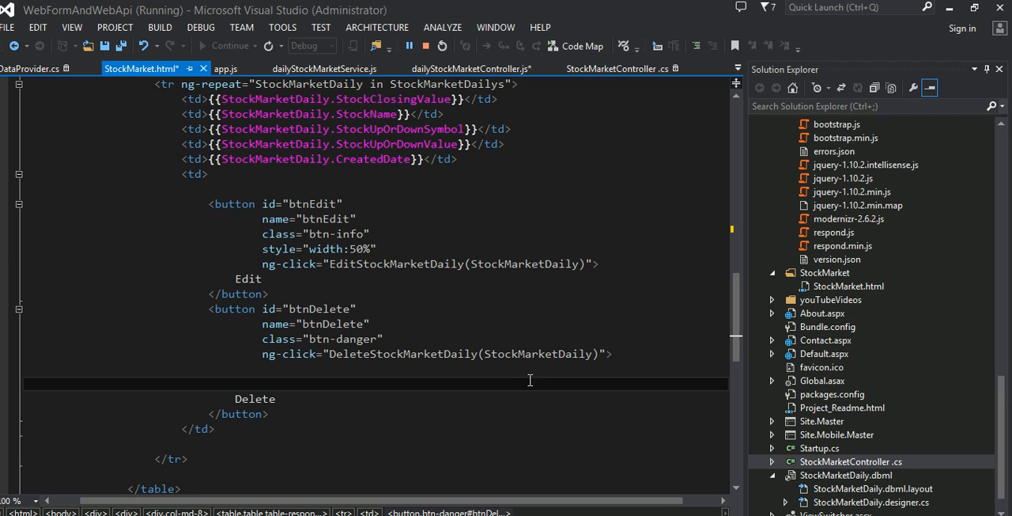
mouse_move(167, 177)
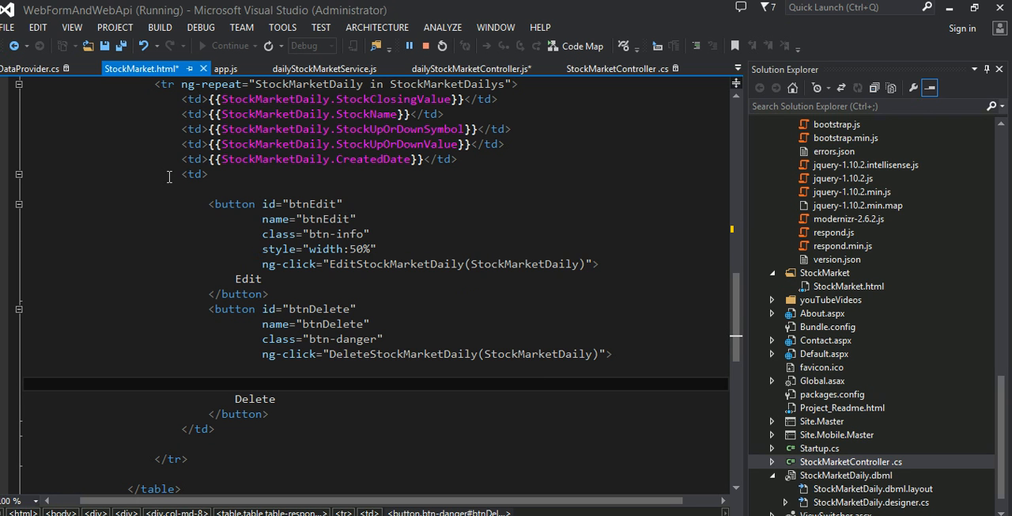
mouse_move(497, 142)
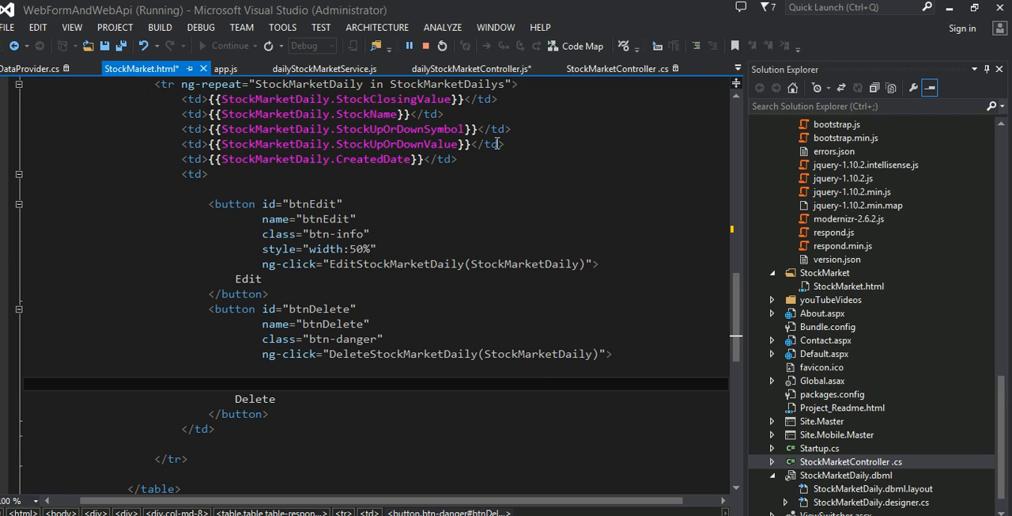
left_click(471, 68)
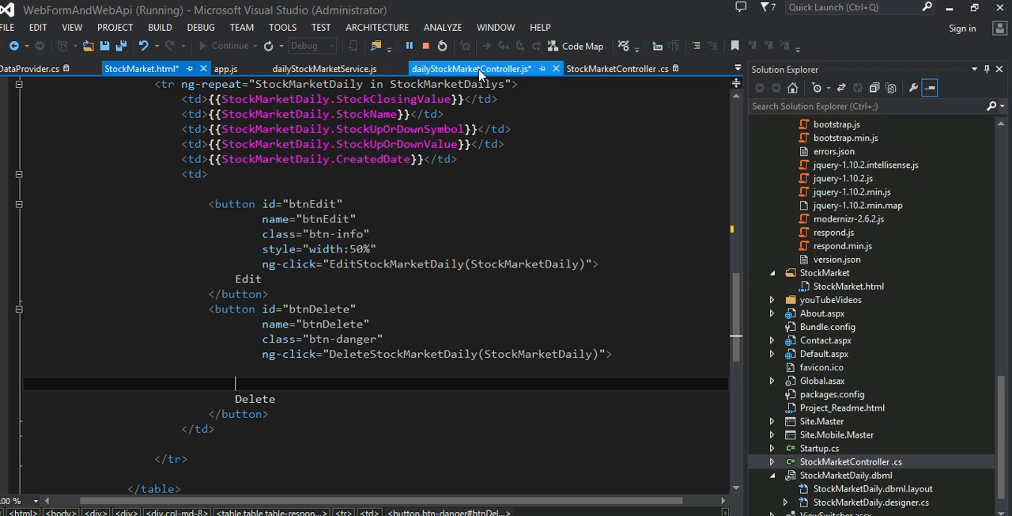
In dailyStockMarketController.js, highlight the StockMarketDaily parameter and its Id property uses
left_click(471, 68)
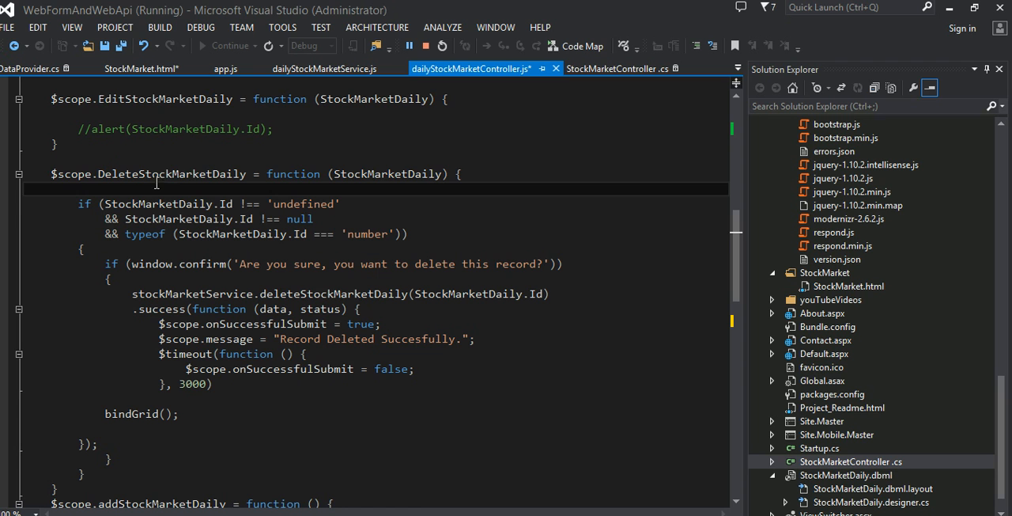
double_click(170, 174)
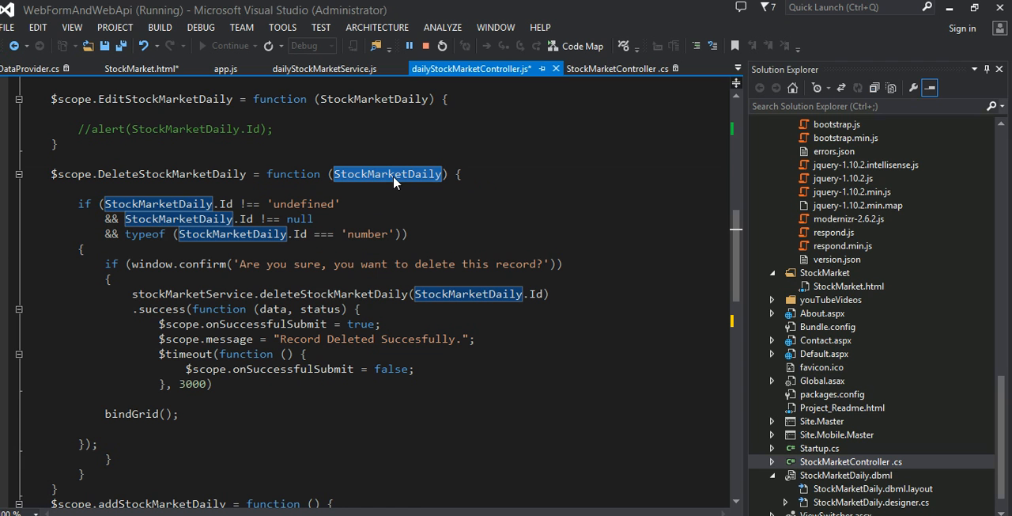
mouse_move(408, 199)
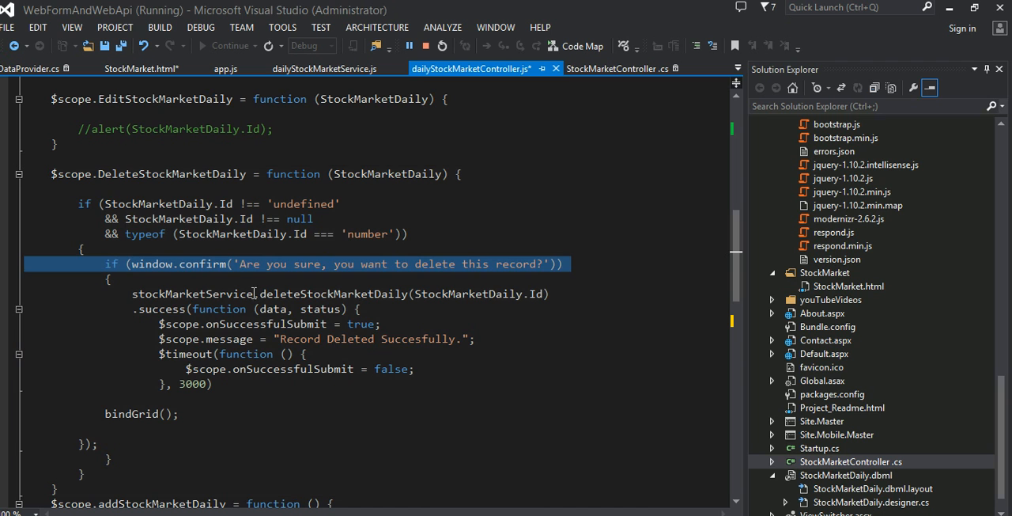
mouse_move(609, 269)
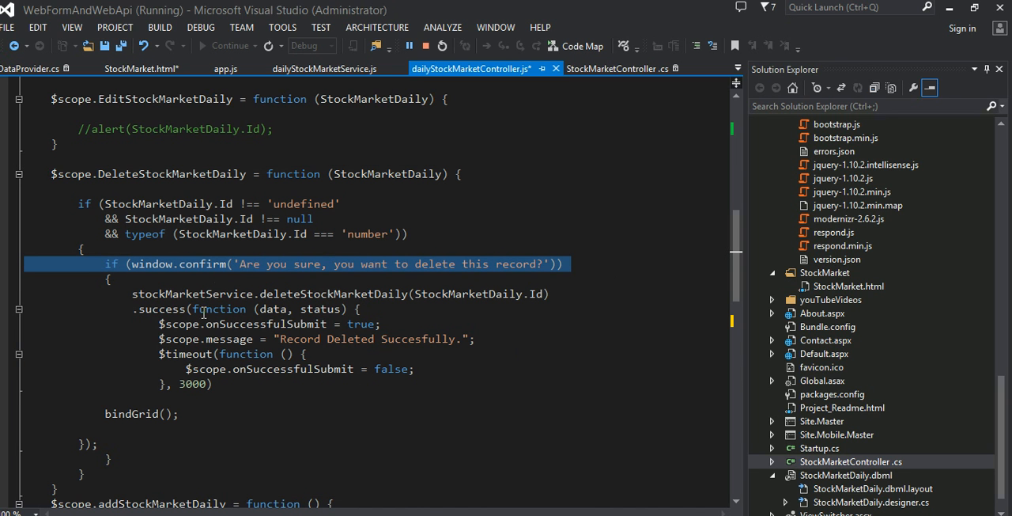
double_click(192, 294)
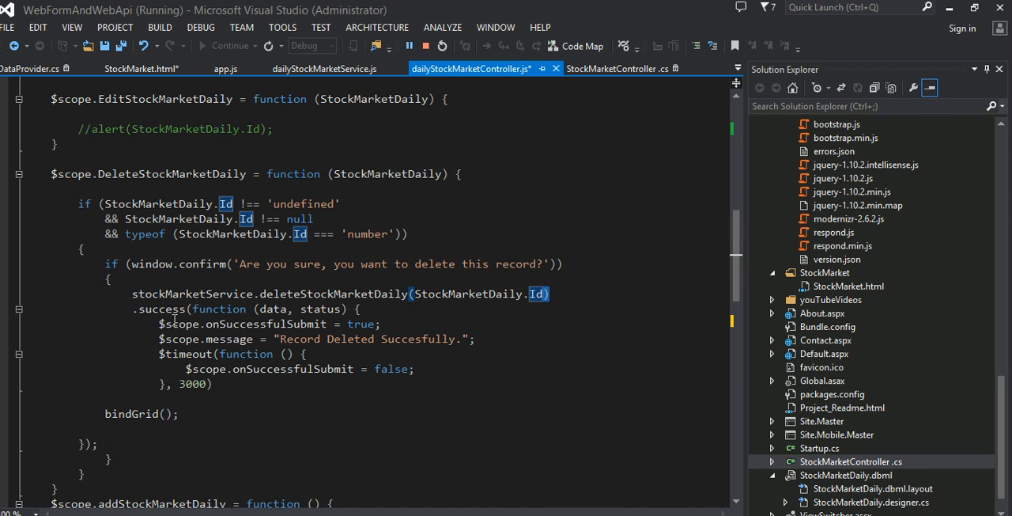
double_click(161, 308)
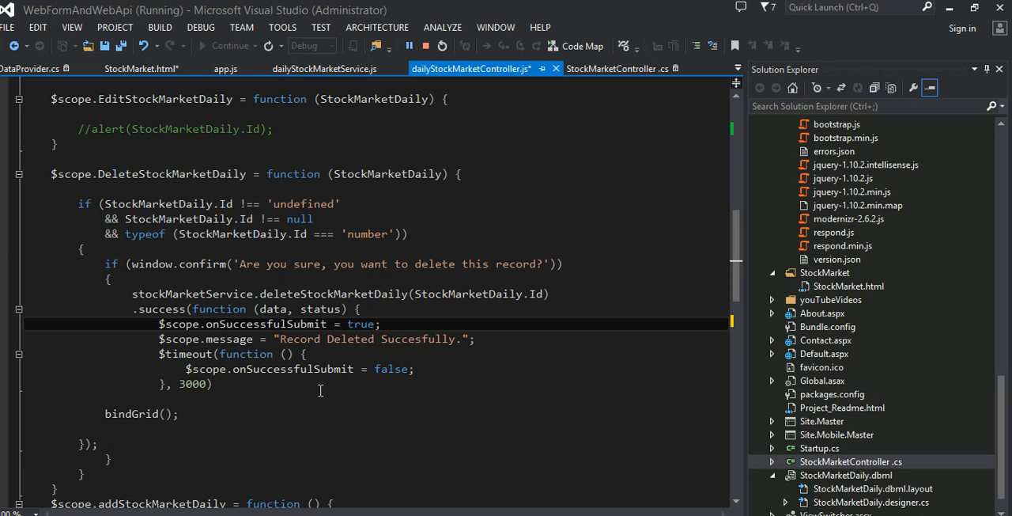
mouse_move(342, 388)
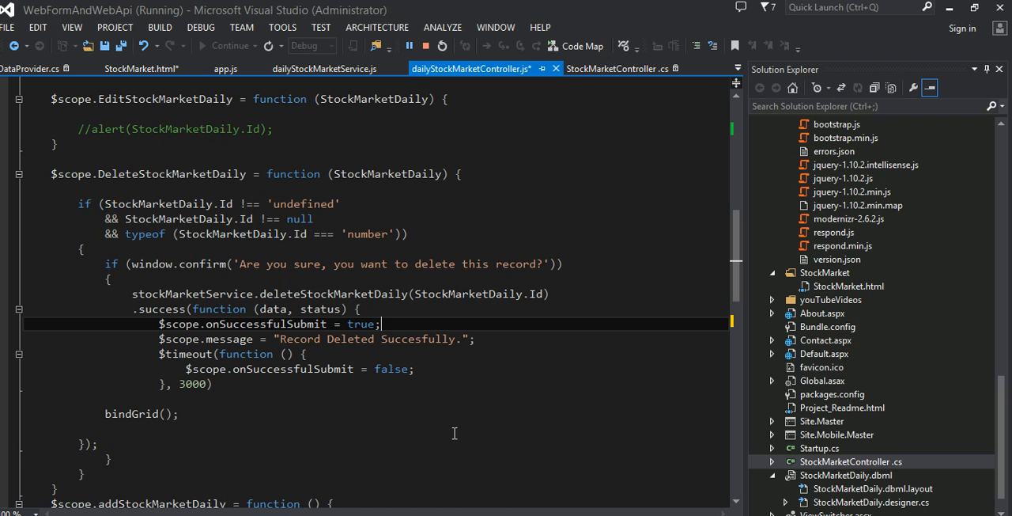
mouse_move(331, 430)
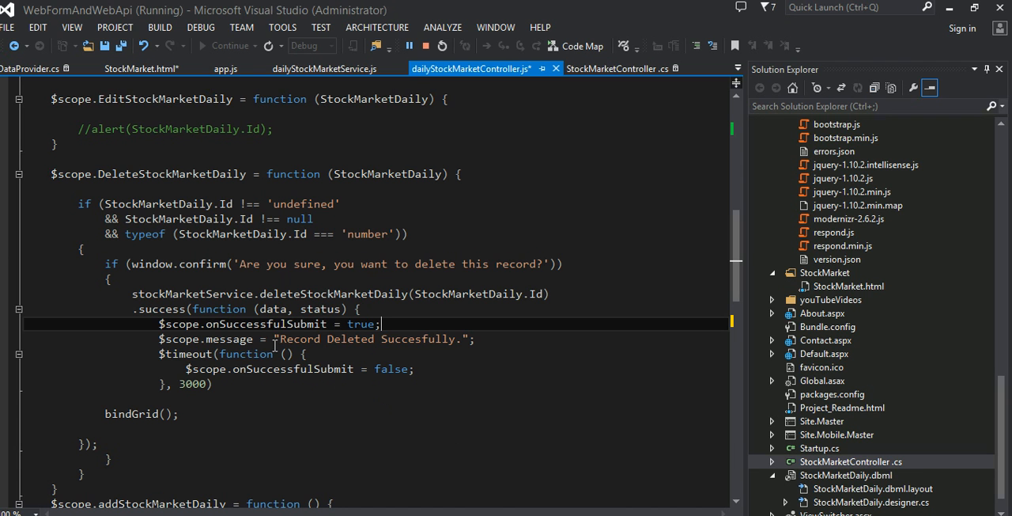
Pick out the stockMarketService.deleteStockMarketDaily call inside DeleteStockMarketDaily
double_click(332, 295)
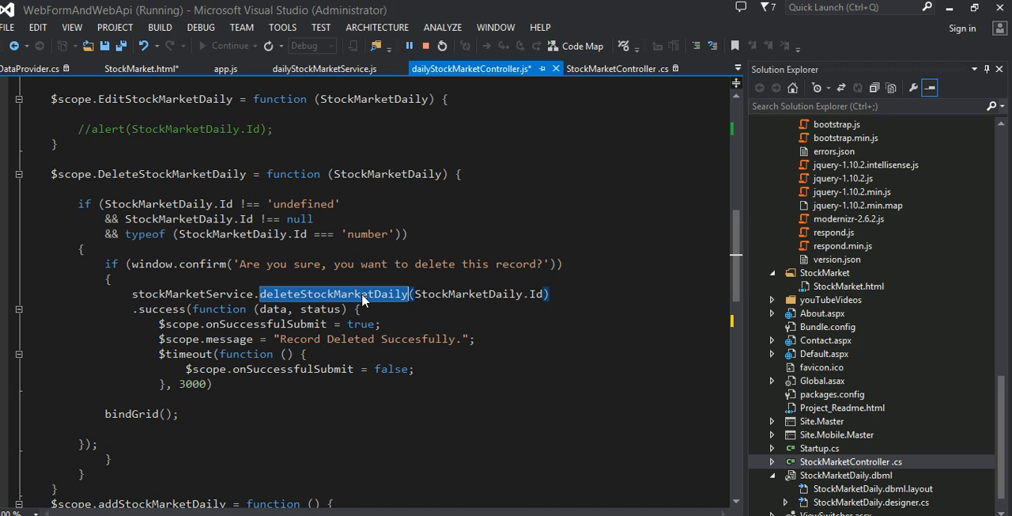
left_click(323, 68)
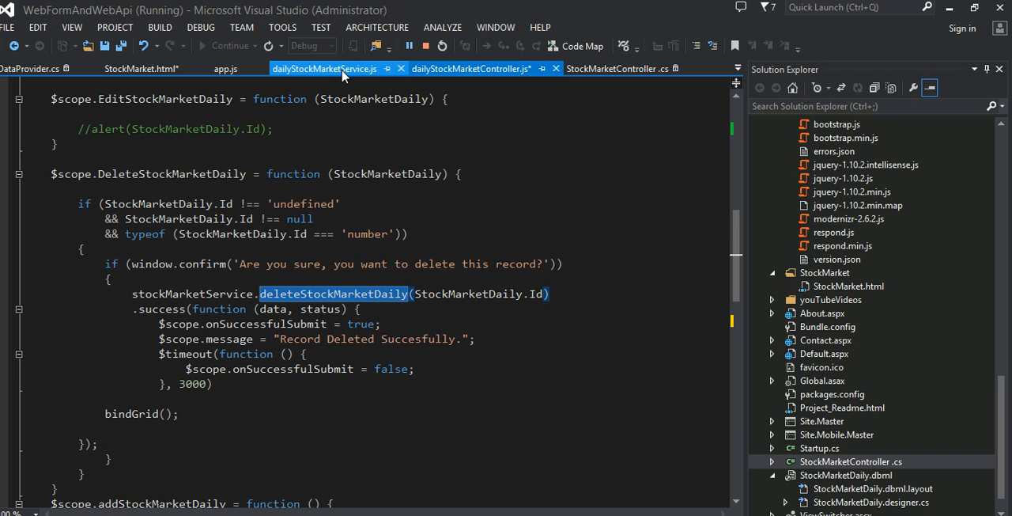
Highlight deleteStockMarketDaily's id parameter and the $http.delete /api/StockMarket/Delete/ URL
left_click(324, 68)
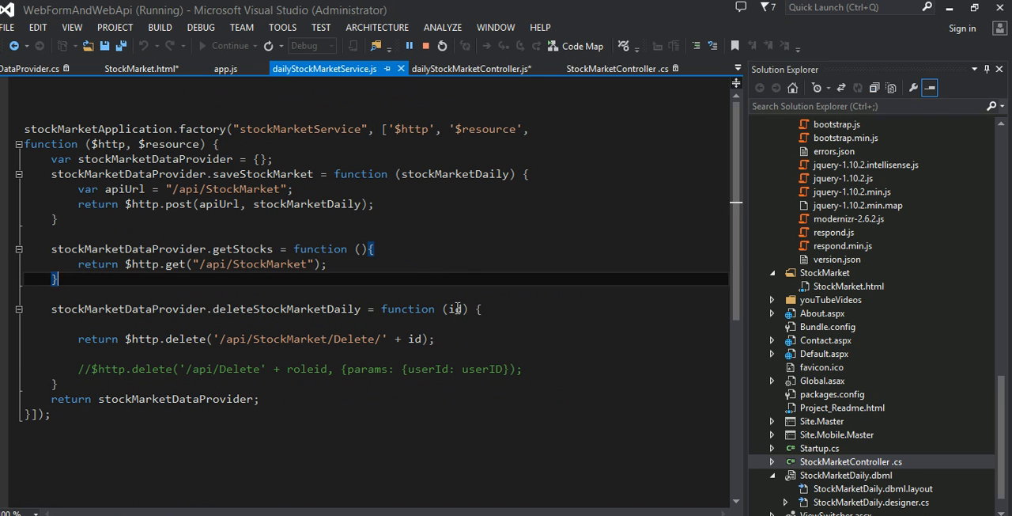
double_click(455, 309)
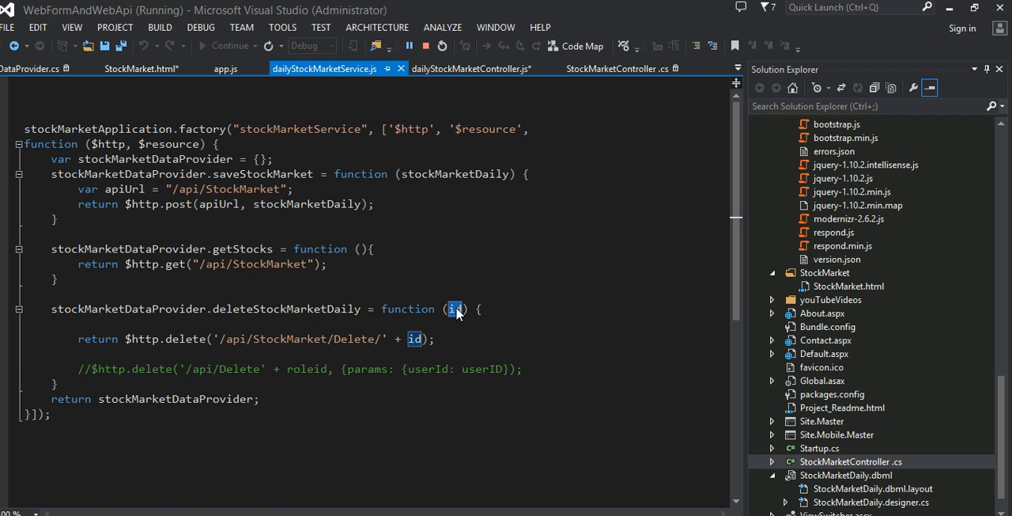
double_click(285, 309)
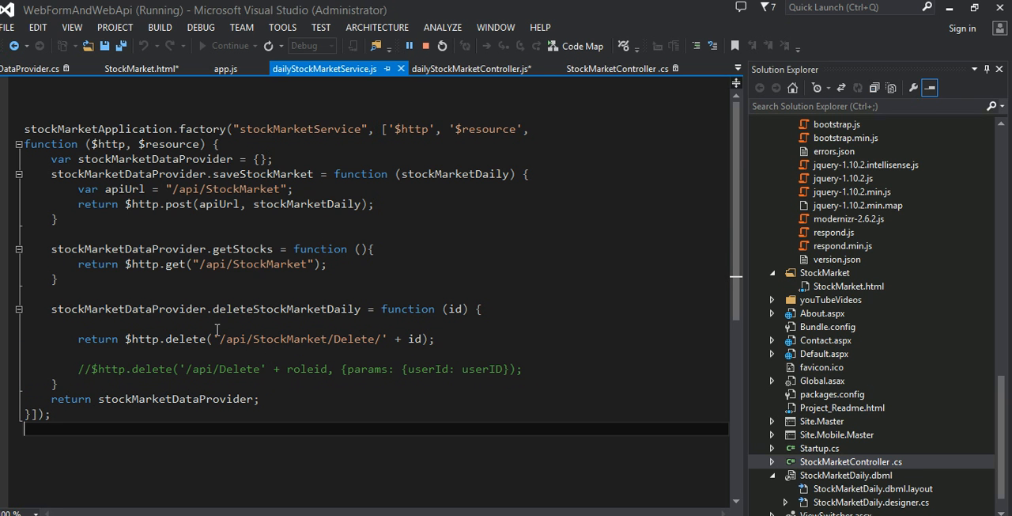
double_click(141, 338)
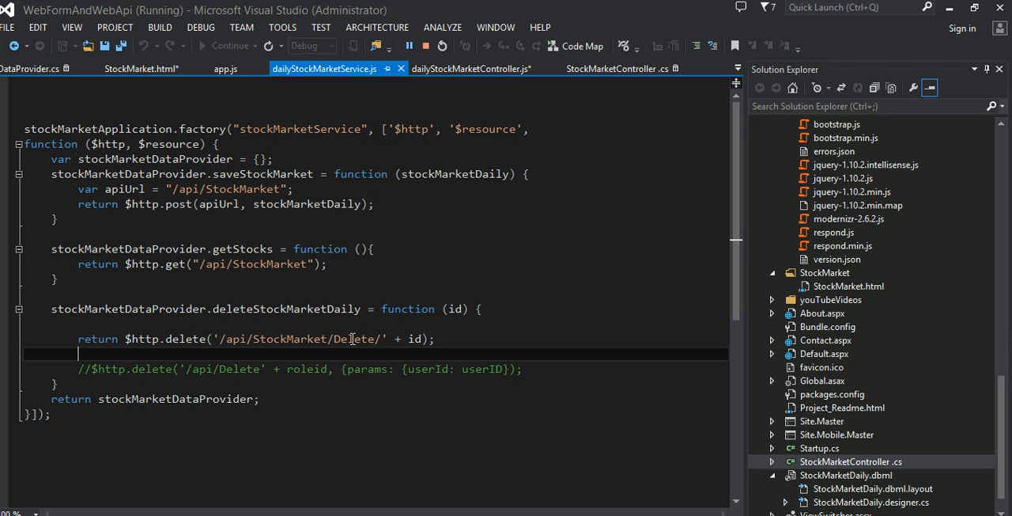
mouse_move(264, 321)
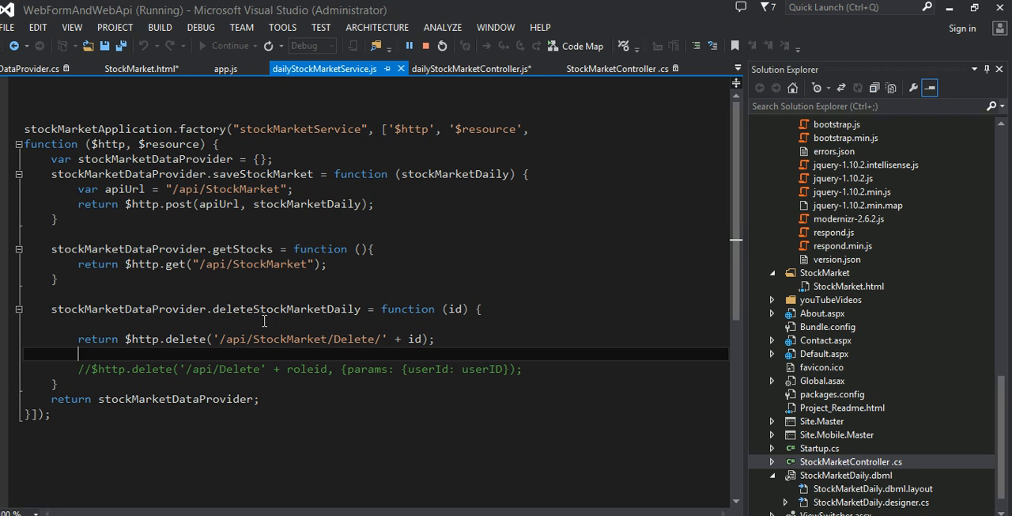
mouse_move(829, 478)
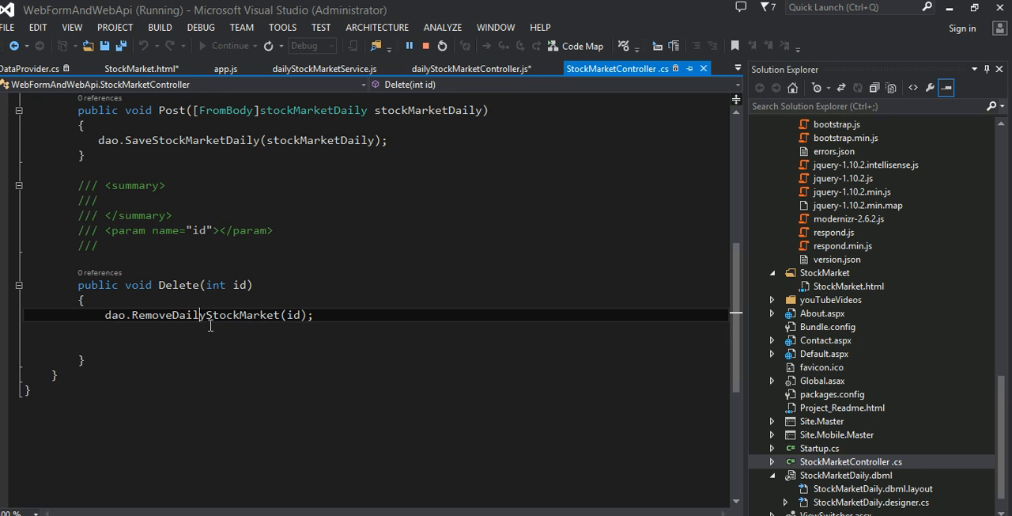
Highlight the dao.RemoveDailyStockMarket call in Delete(int id) and head to the data provider code
double_click(205, 314)
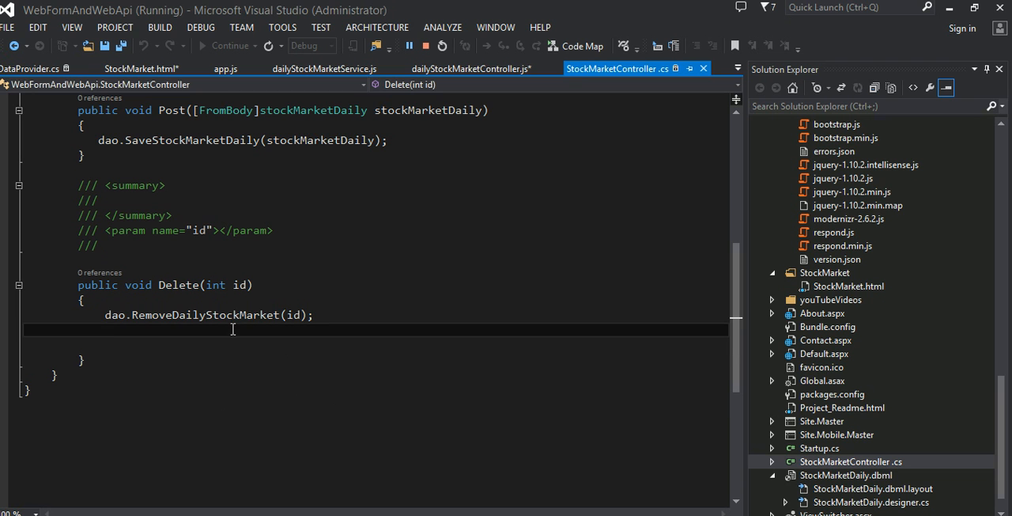
left_click(30, 69)
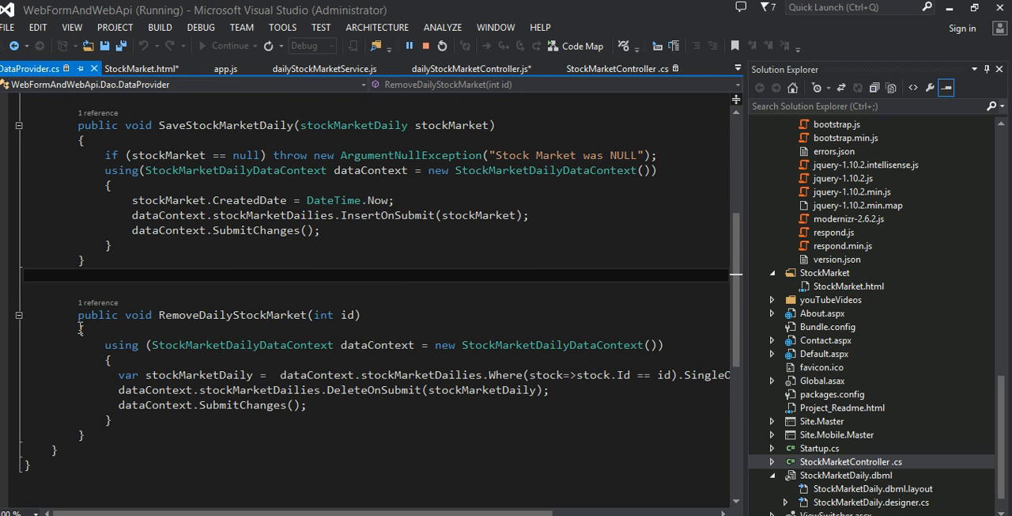
mouse_move(187, 390)
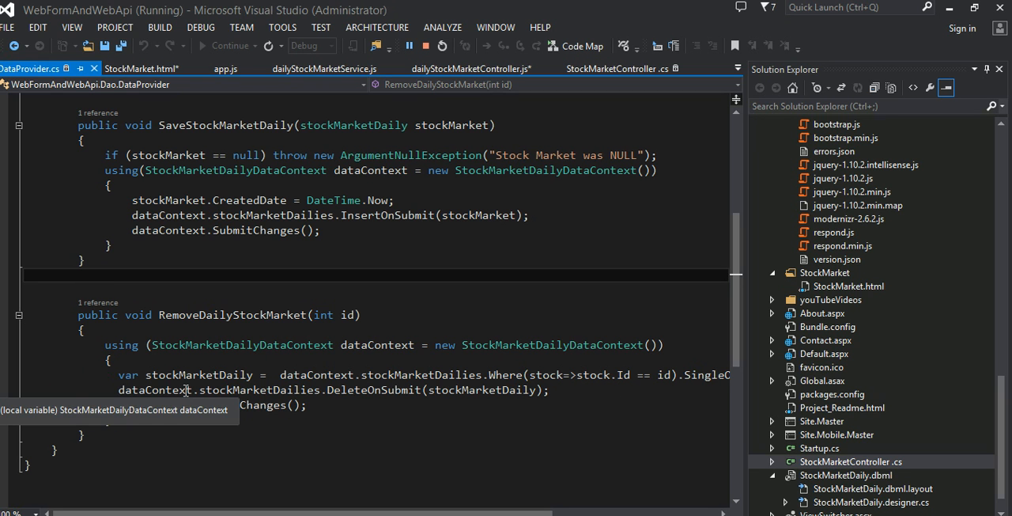
mouse_move(392, 307)
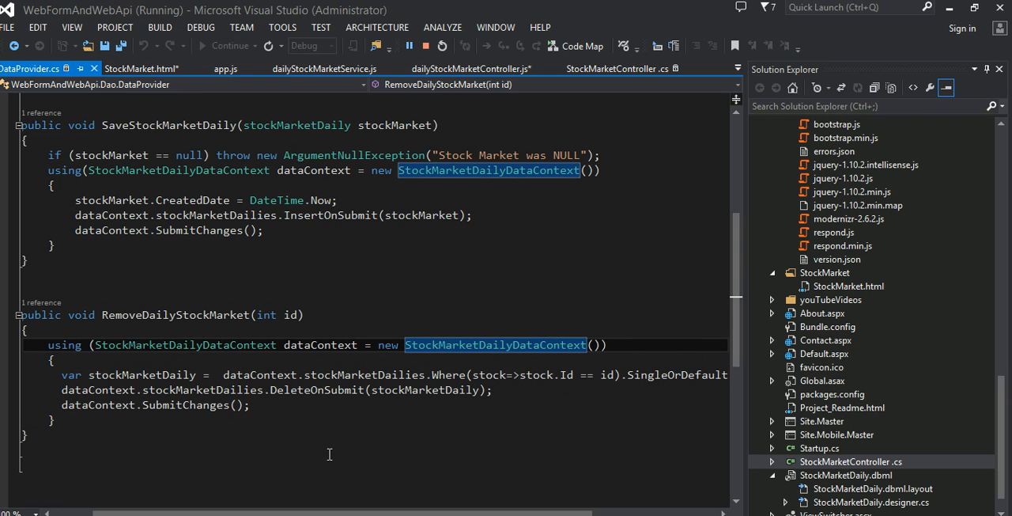
mouse_move(329, 440)
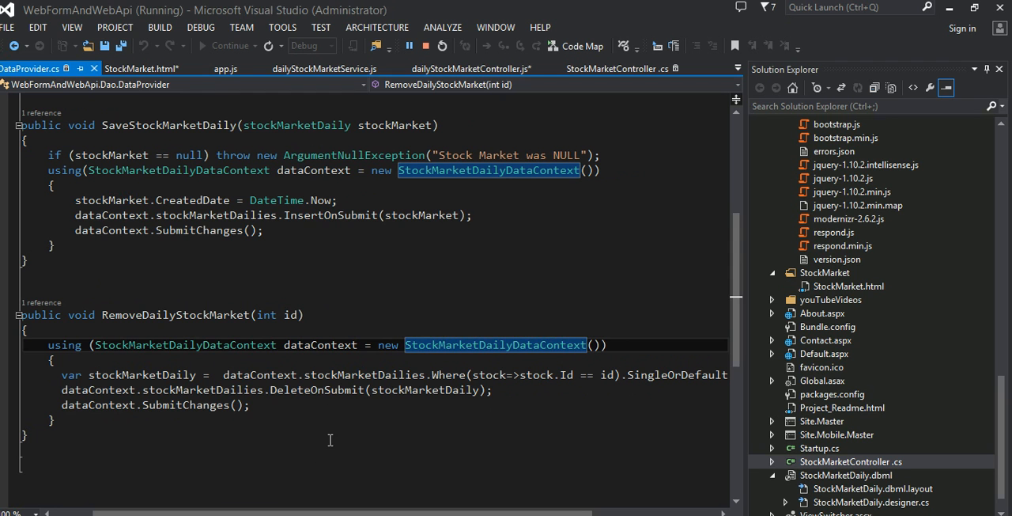
Walk through RemoveDailyStockMarket: StockMarketDailyDataContext, the SingleOrDefault lookup by id, DeleteOnSubmit and SubmitChanges
double_click(424, 389)
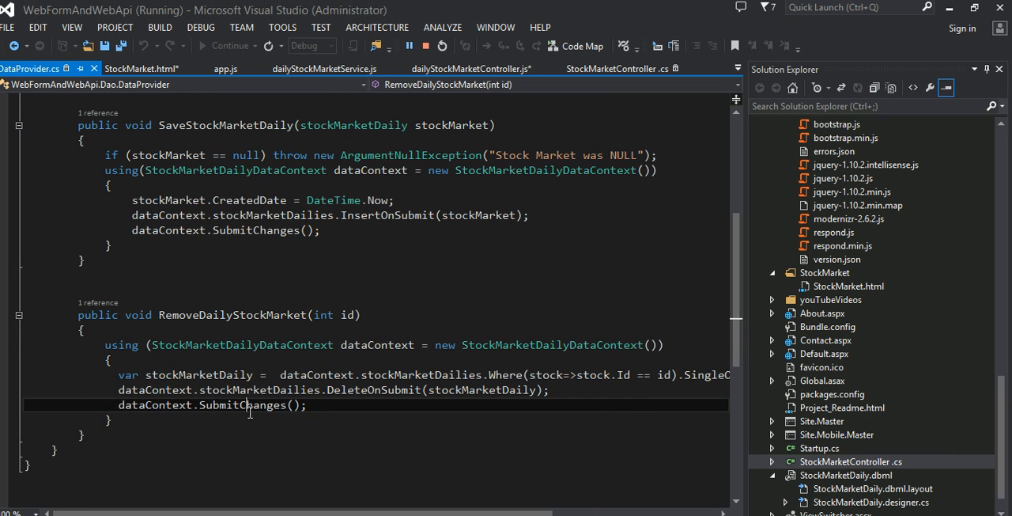
double_click(244, 405)
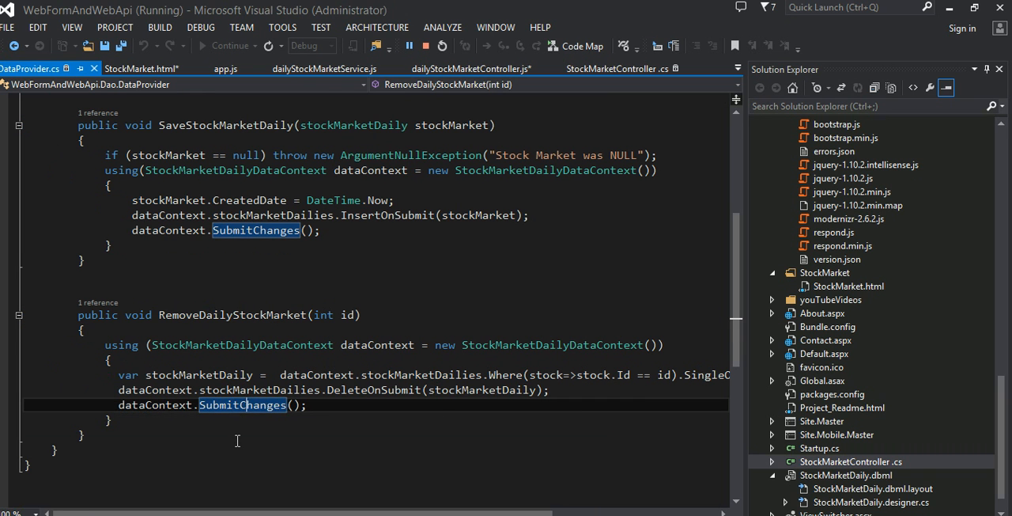
left_click_drag(117, 389, 307, 405)
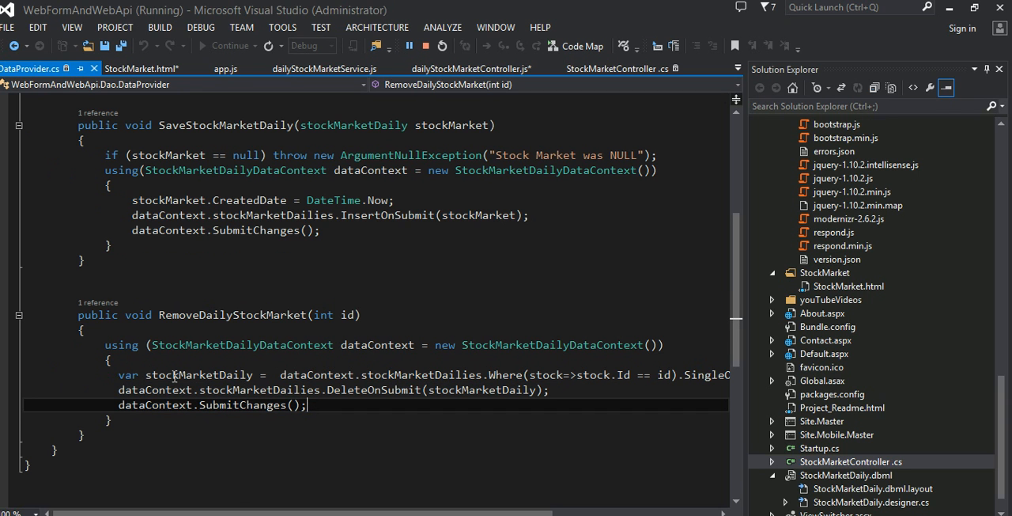
left_click(183, 373)
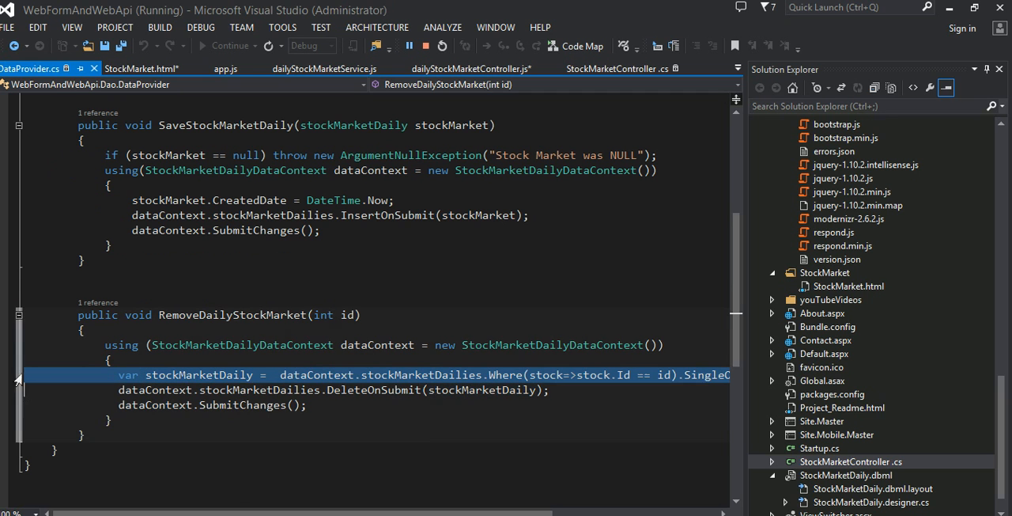
mouse_move(243, 405)
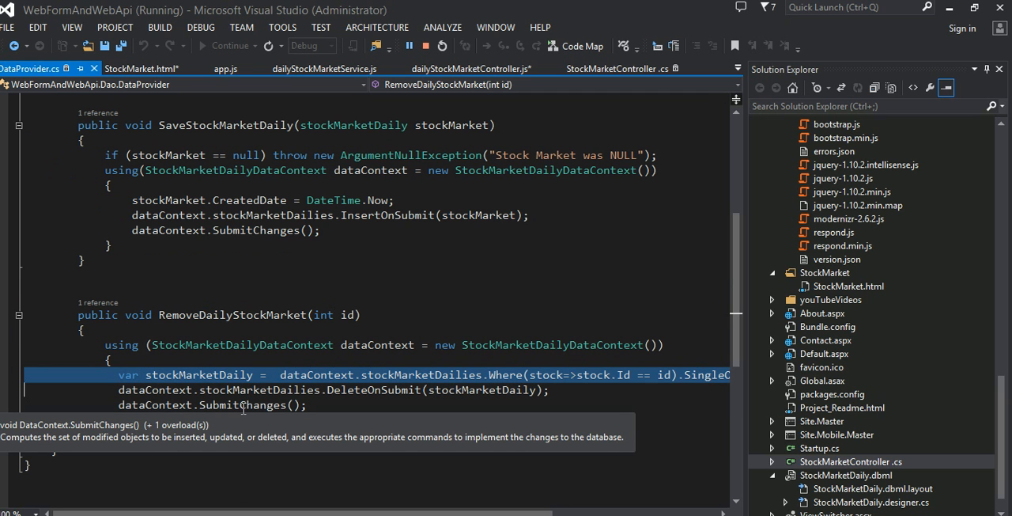
mouse_move(125, 390)
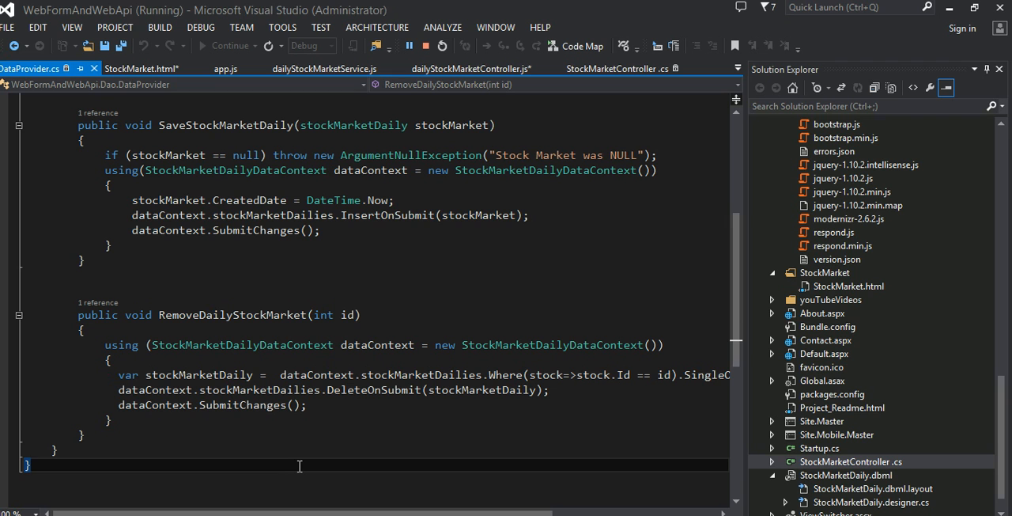
mouse_move(405, 383)
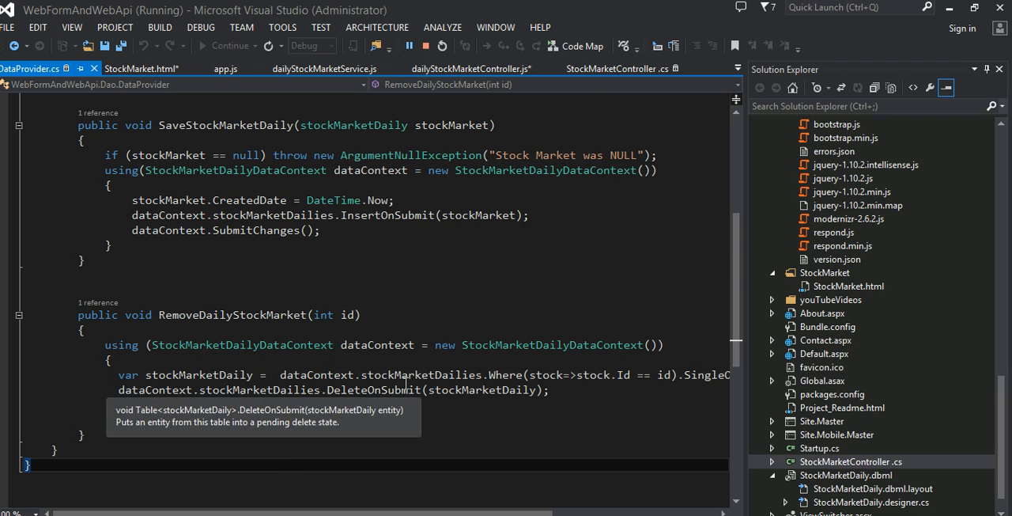